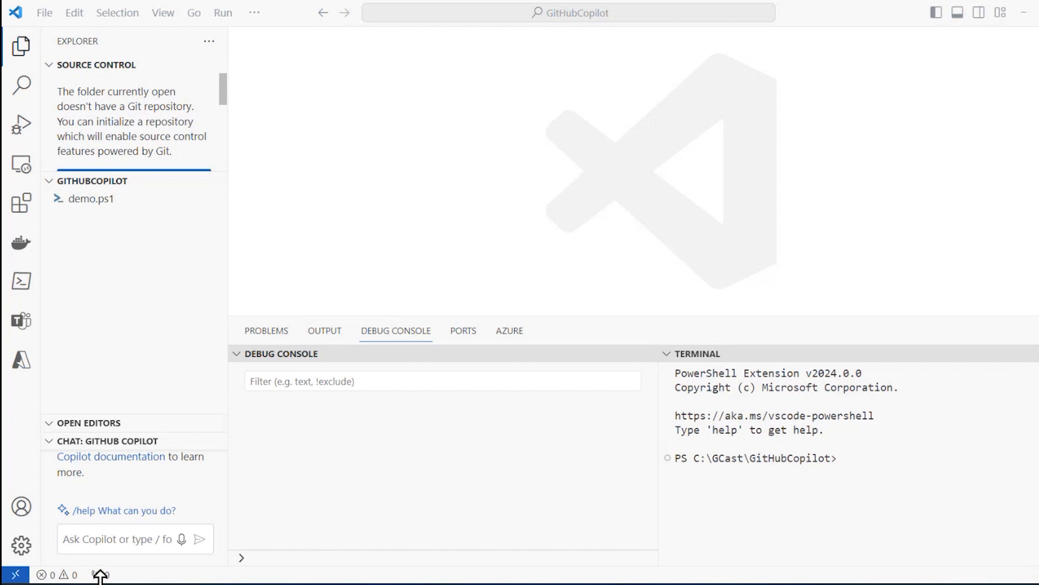
pyautogui.moveTo(509, 101)
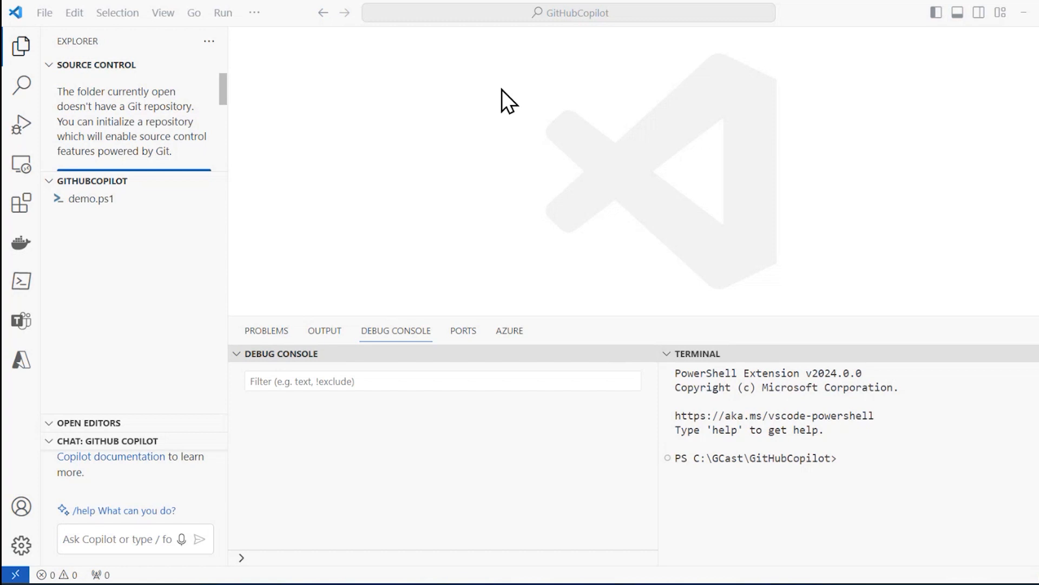
pyautogui.moveTo(278, 109)
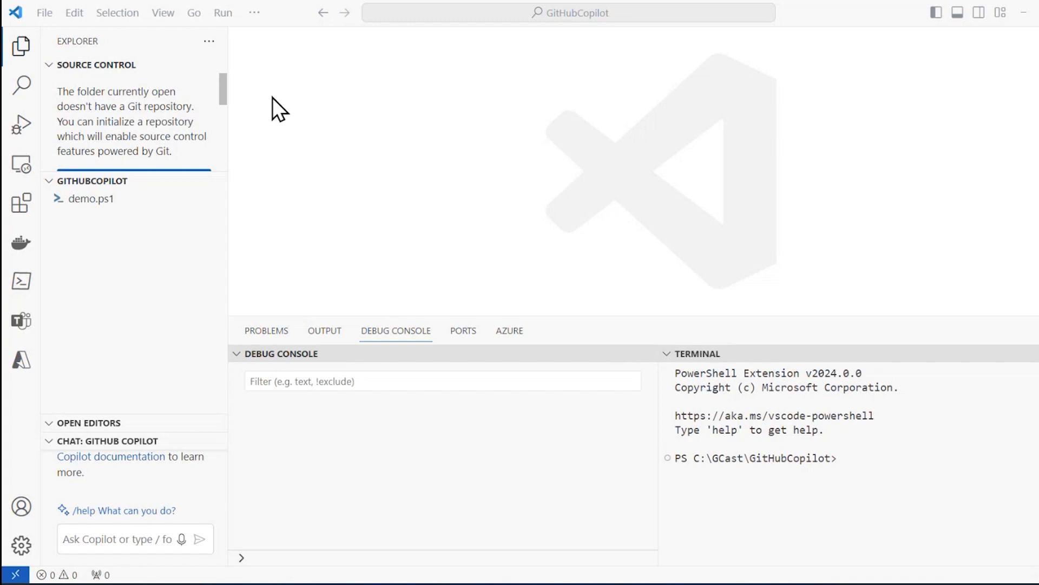
pyautogui.moveTo(21, 203)
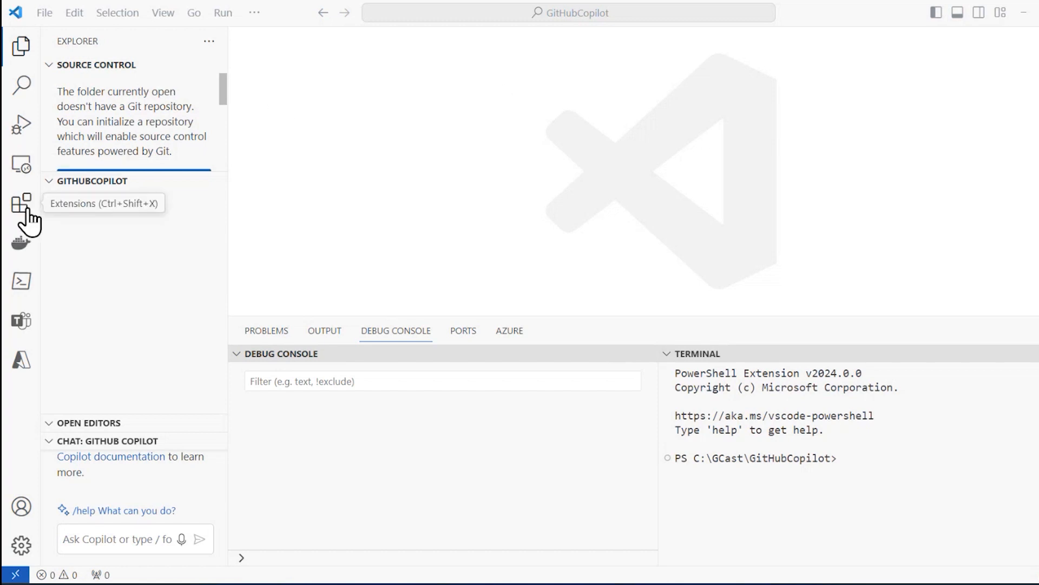
# Step: Find GitHub Copilot in the Extensions view and open its details page
pyautogui.click(21, 202)
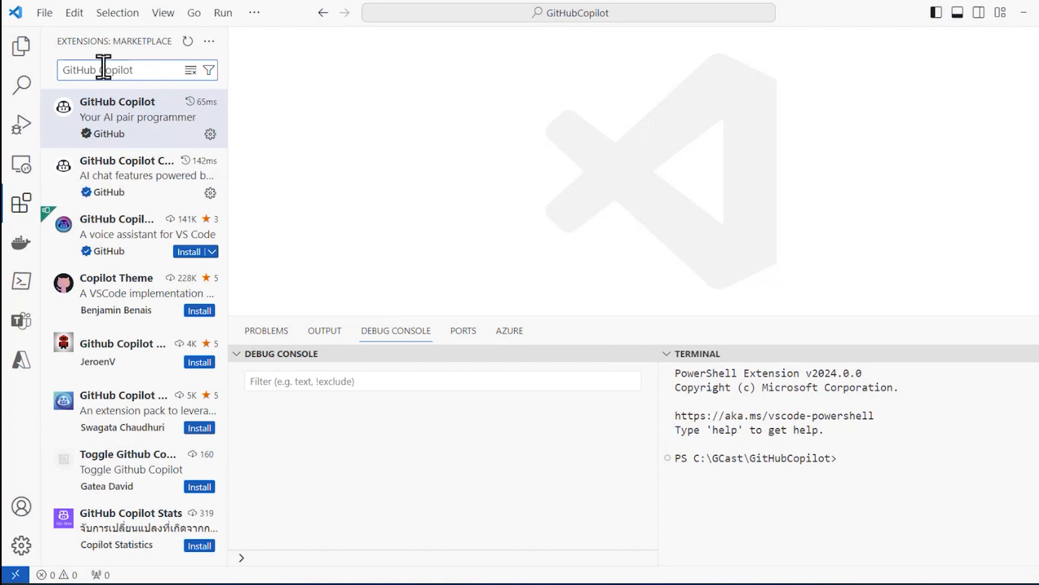
pyautogui.click(132, 117)
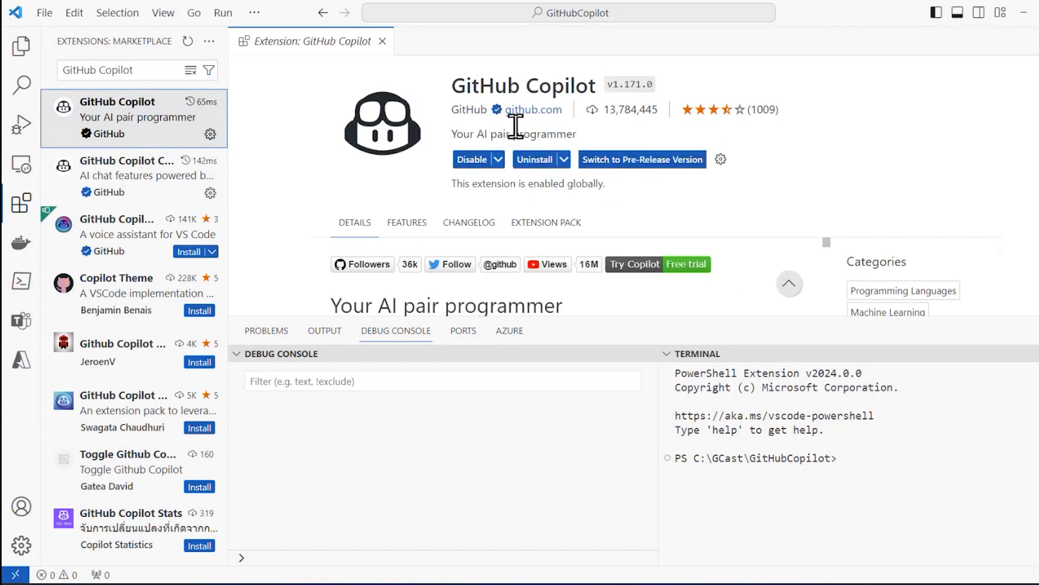
pyautogui.moveTo(516, 125)
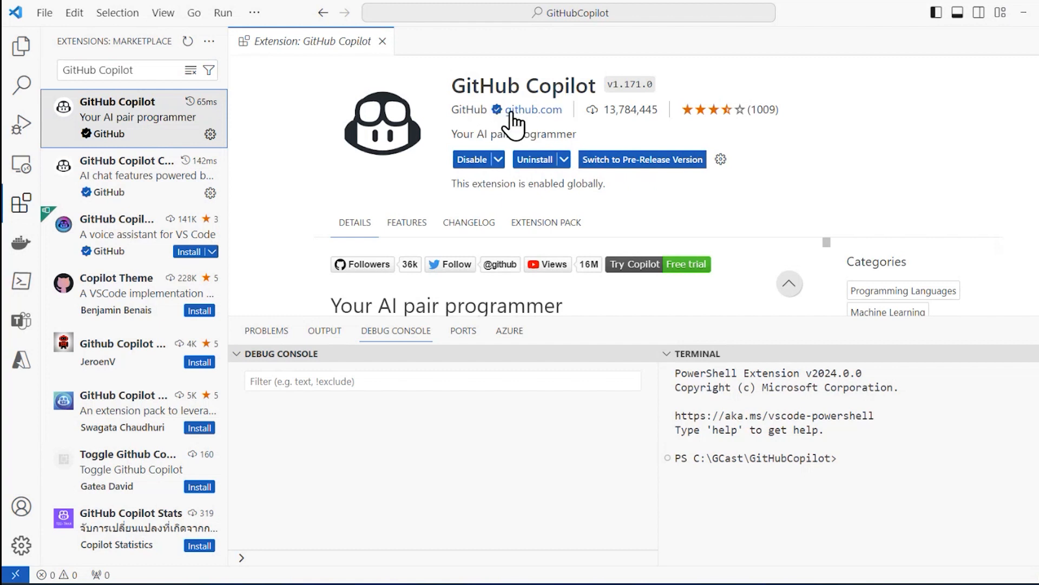
pyautogui.moveTo(391, 79)
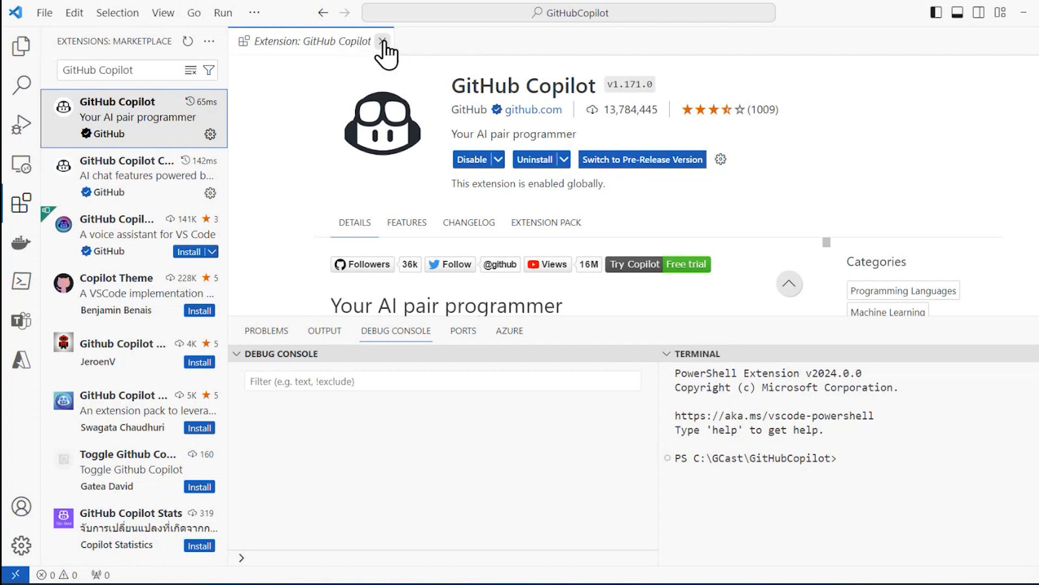
# Step: Close the Extension: GitHub Copilot tab to return to the workspace
pyautogui.click(384, 41)
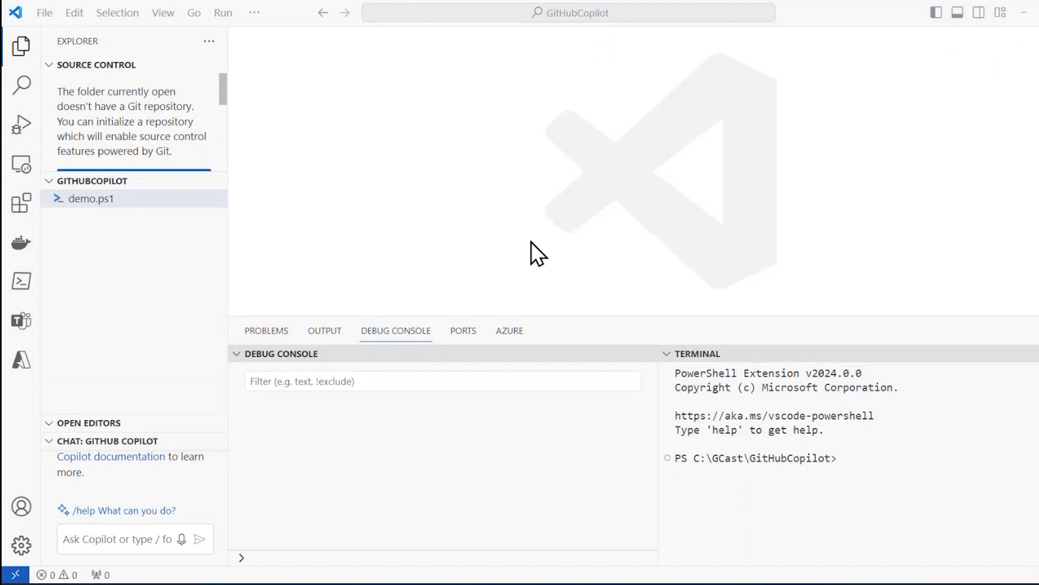
pyautogui.moveTo(219, 238)
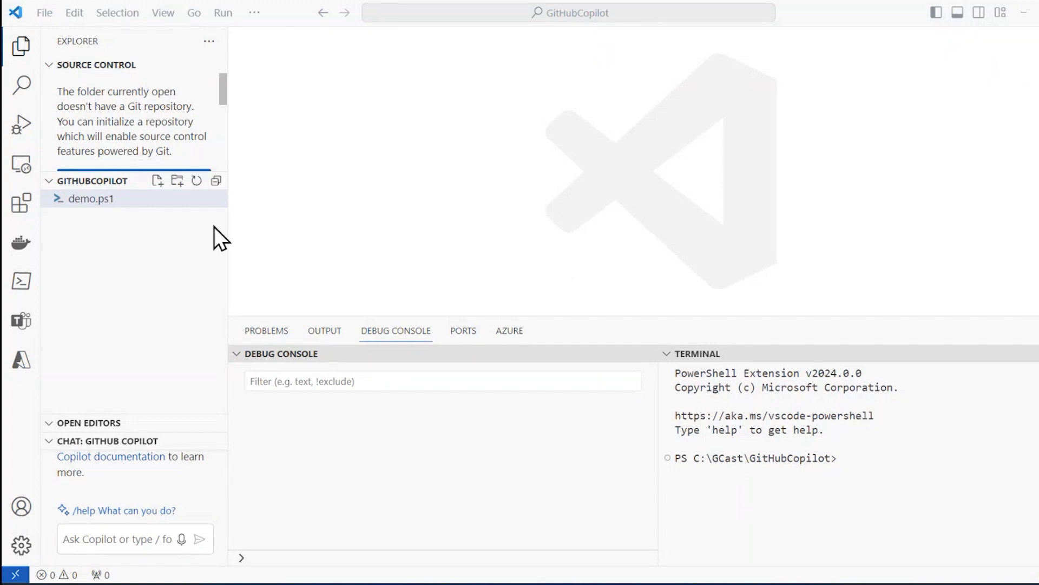
pyautogui.moveTo(159, 219)
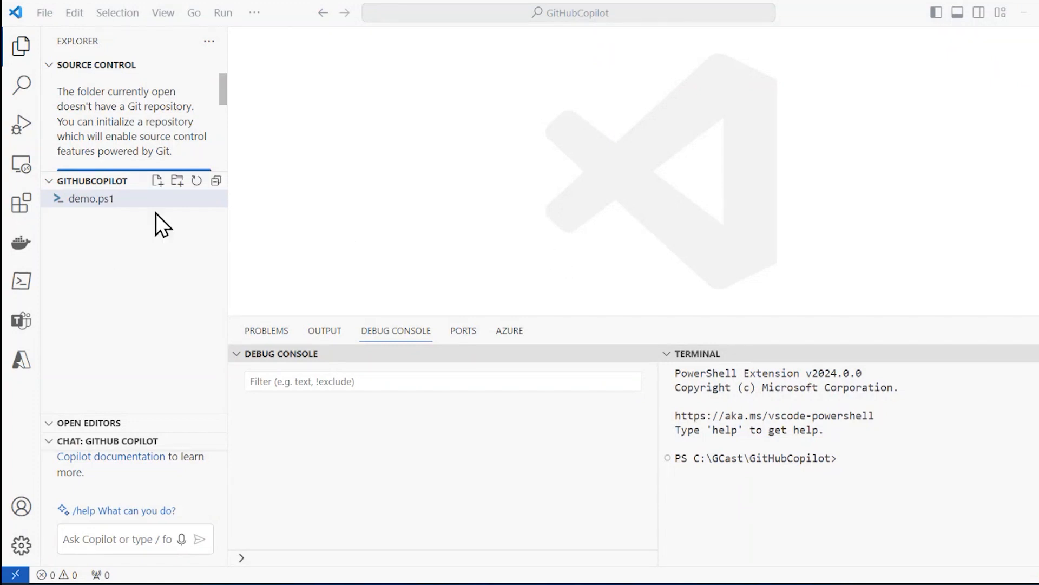
pyautogui.moveTo(91, 198)
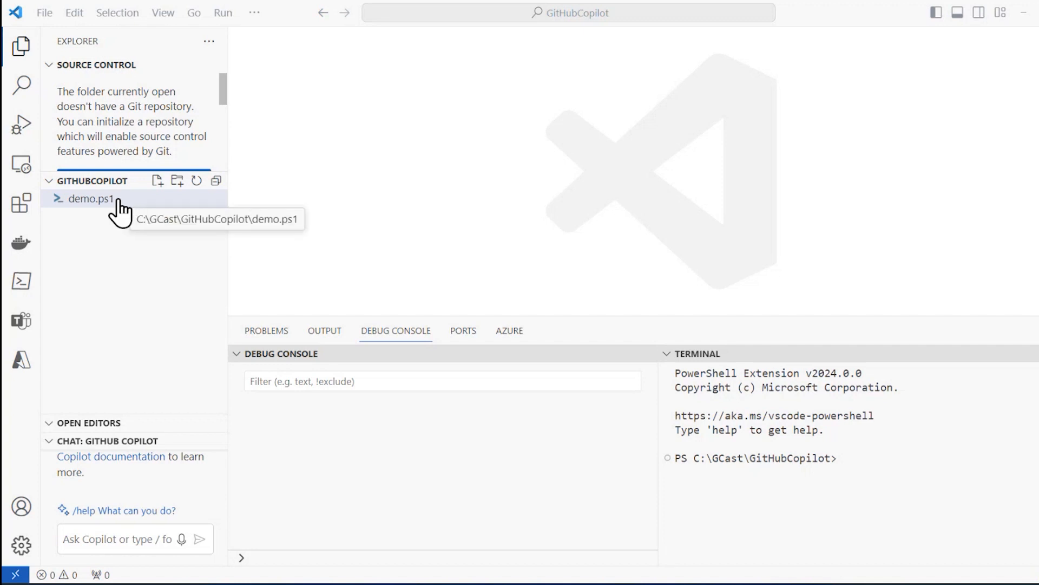
pyautogui.moveTo(181, 176)
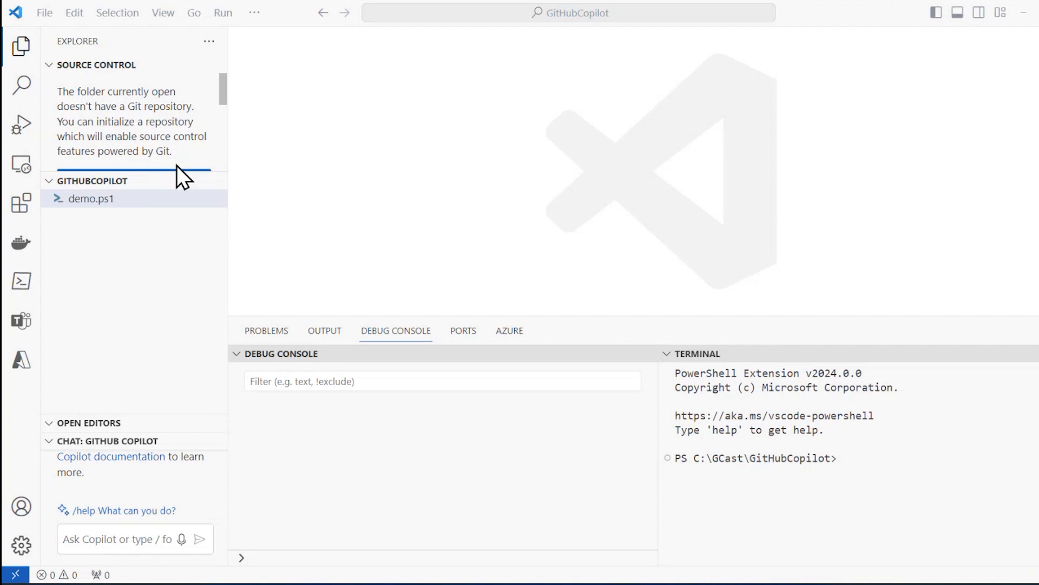
# Step: Open demo.ps1, type $jan=1 and $feb=2, and accept Copilot's $mar=3 suggestion
pyautogui.doubleClick(91, 198)
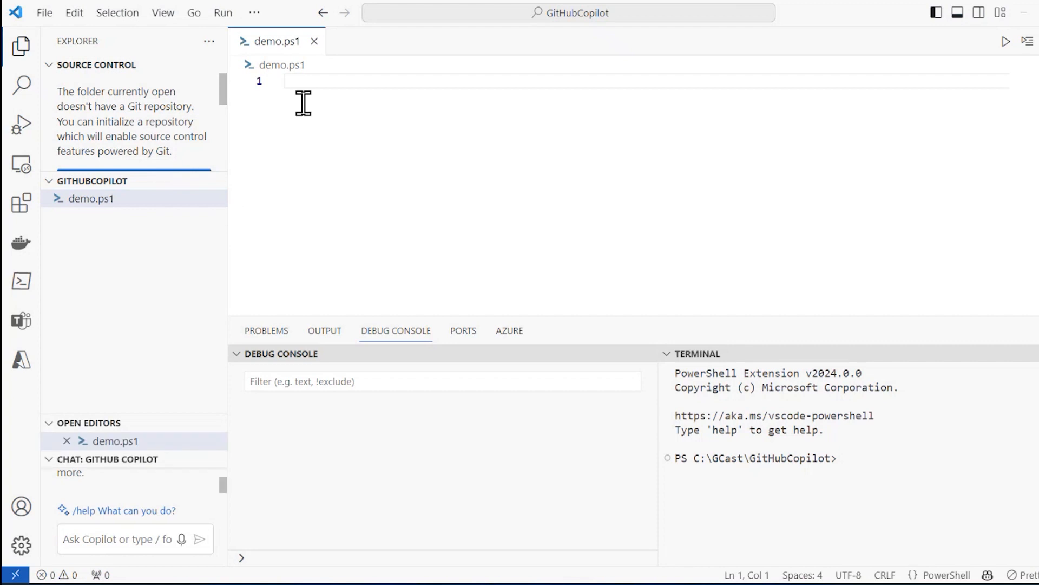
pyautogui.moveTo(332, 91)
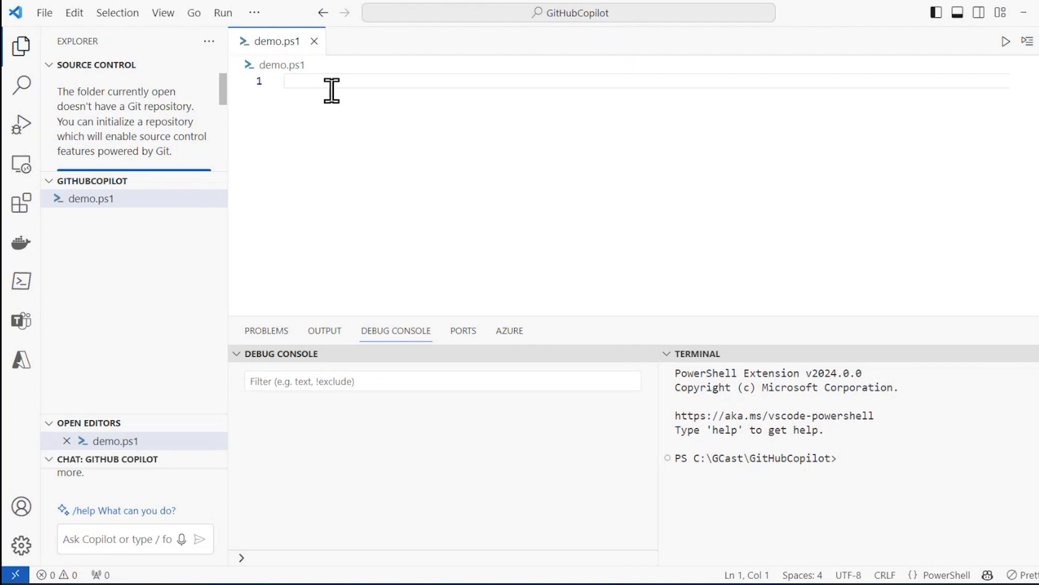
pyautogui.write('$jan')
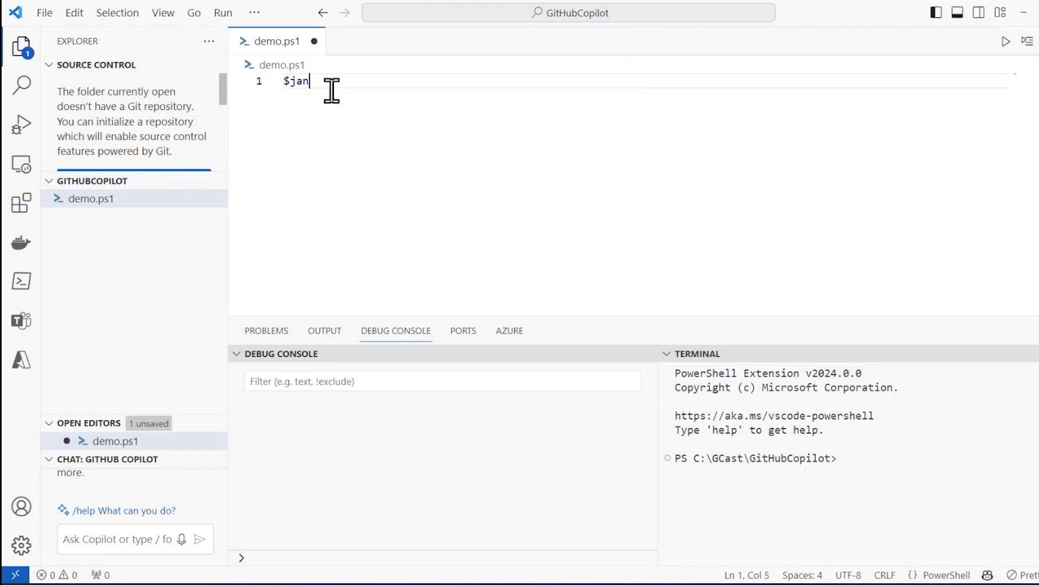
pyautogui.write('=1')
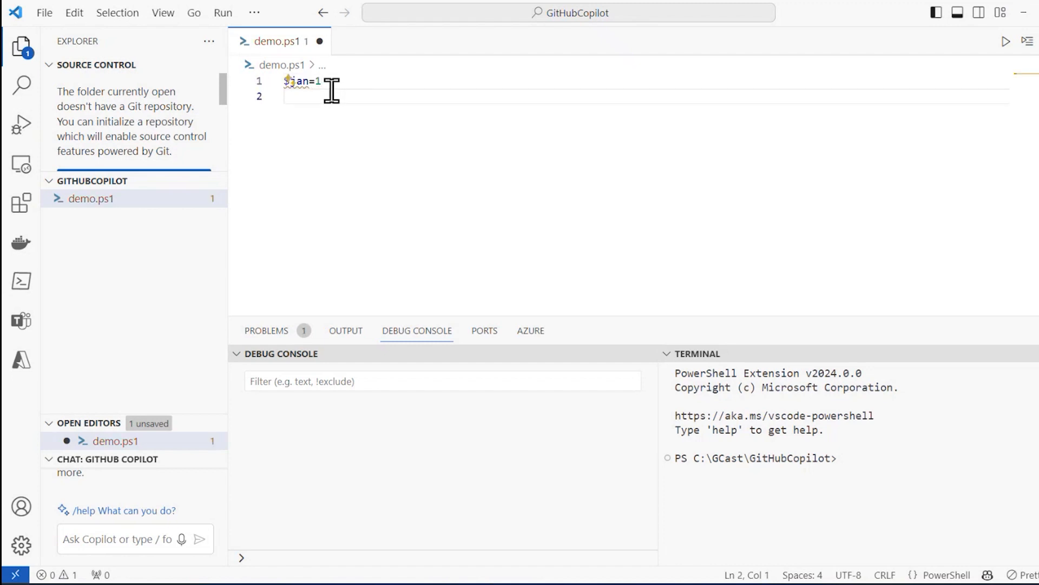
pyautogui.write('$feb=2')
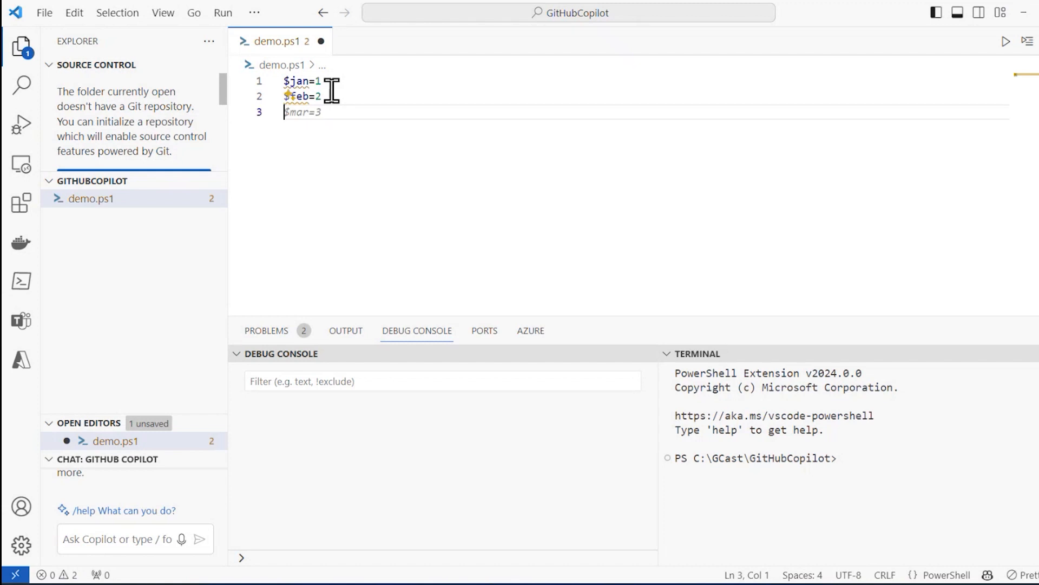
pyautogui.moveTo(297, 81)
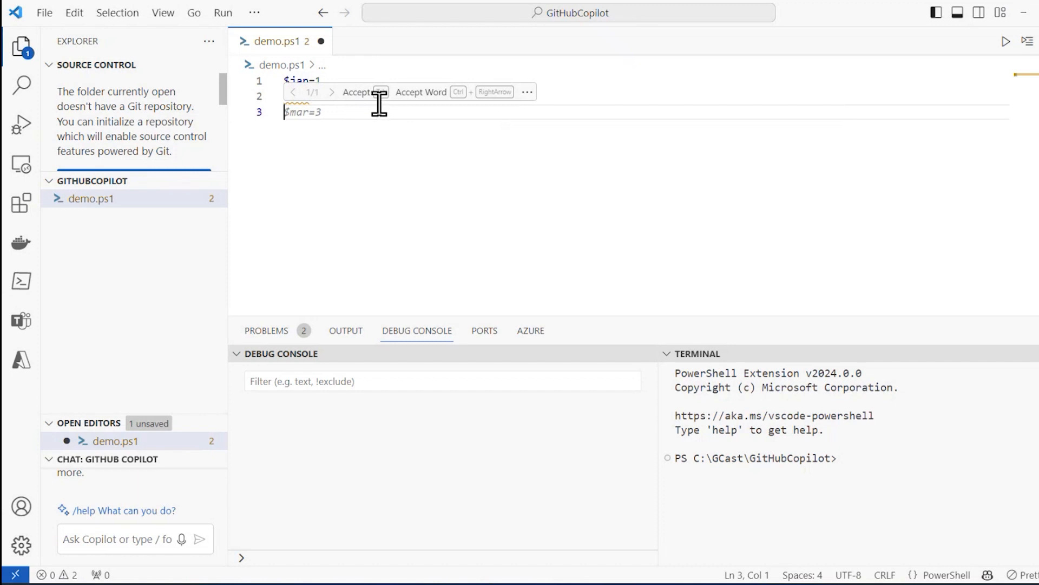
pyautogui.moveTo(803, 218)
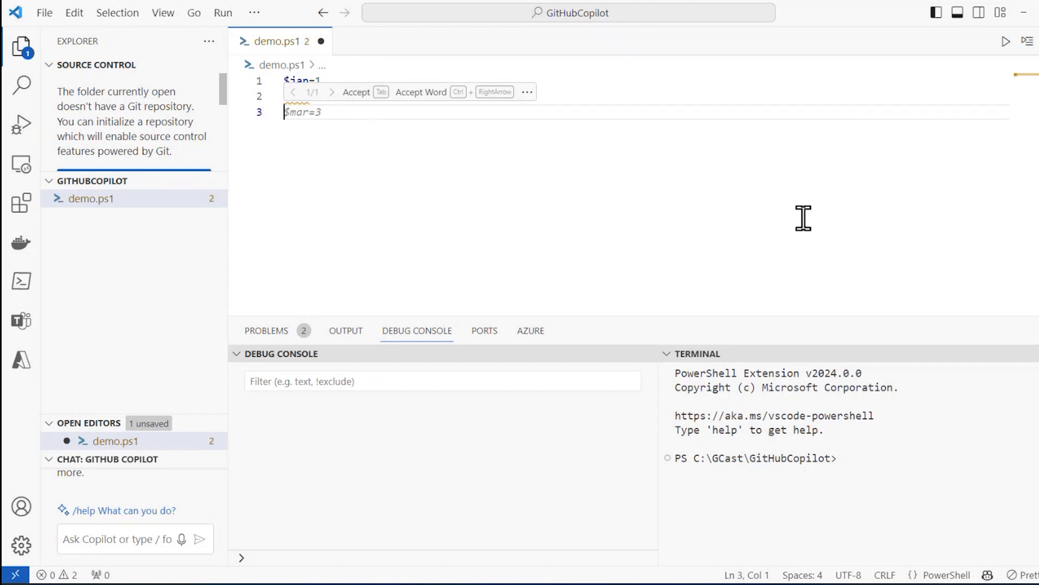
pyautogui.press('Tab')
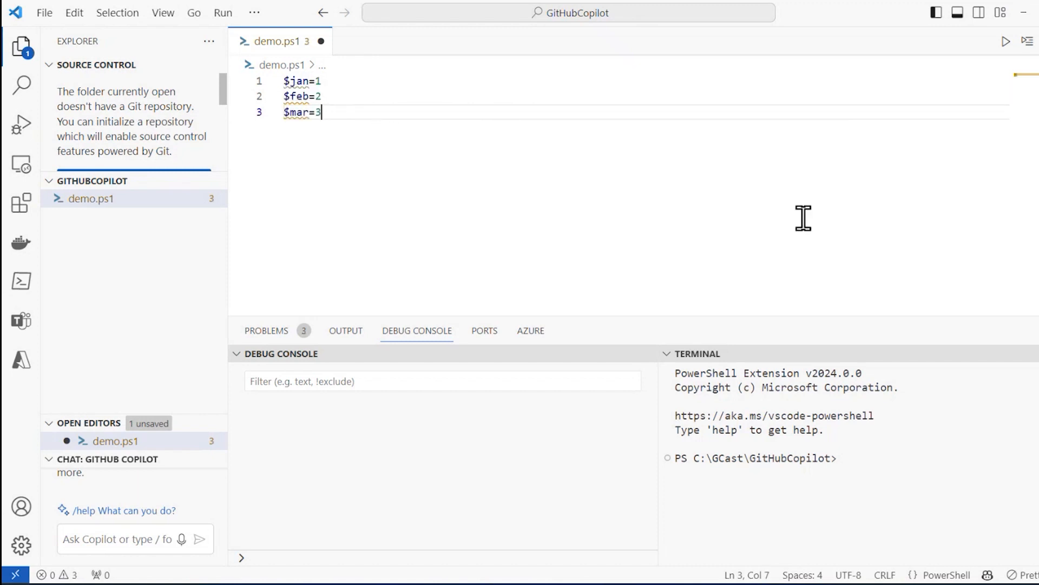
pyautogui.press('Enter')
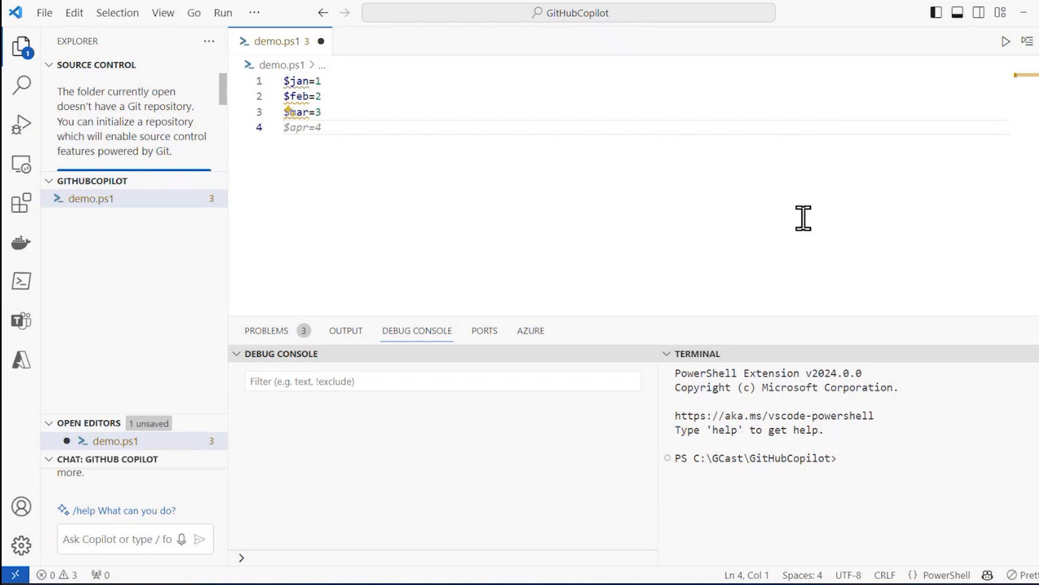
# Step: Fill in the remaining month variables ($may=5, $jun=6, $aug=8, $sep=9) through $dec=12
pyautogui.write('$may=5')
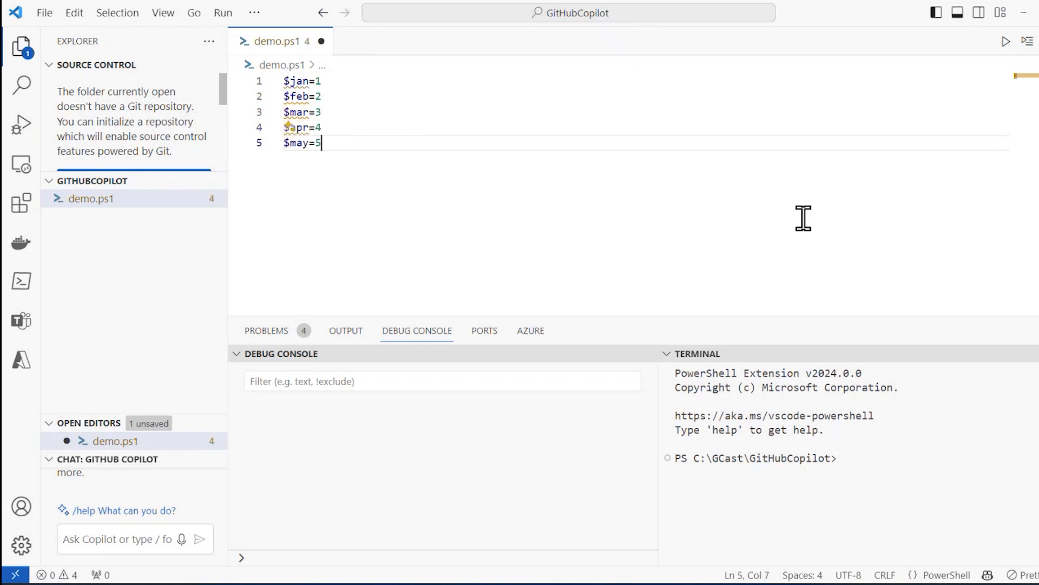
pyautogui.write('$jun=6')
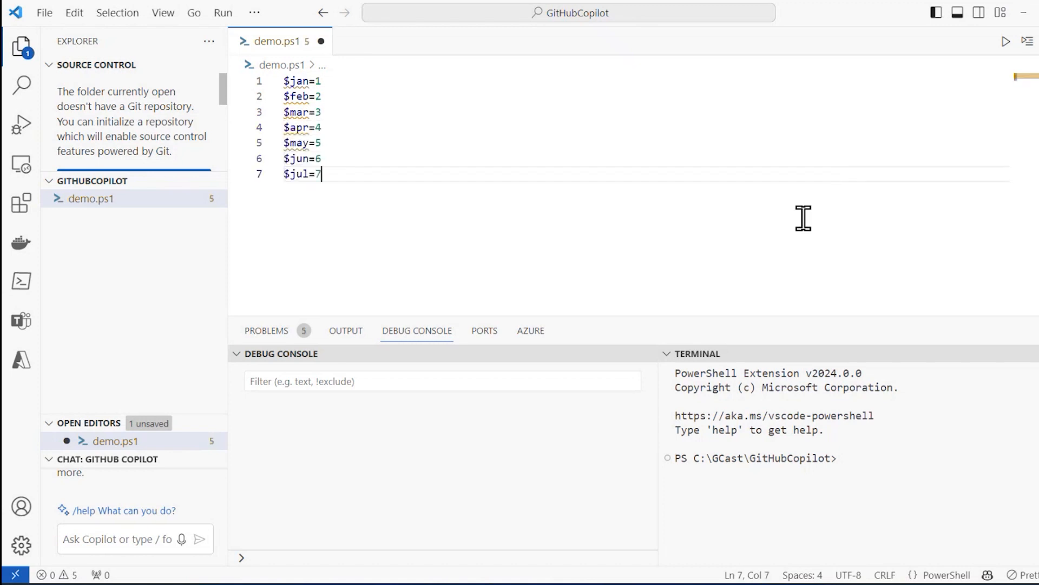
pyautogui.write('$aug=8')
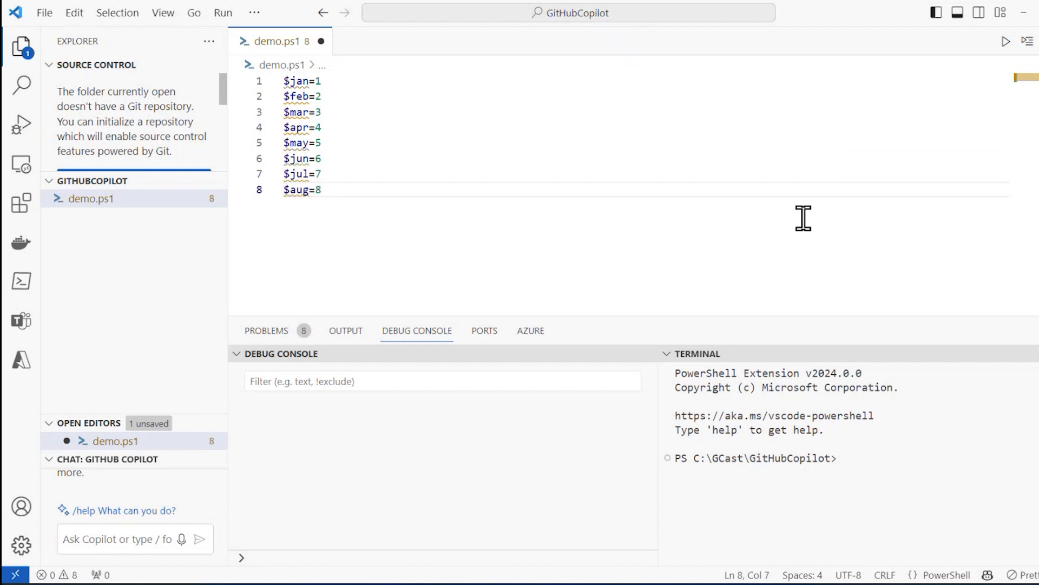
pyautogui.write('$sep=9')
pyautogui.write('$nov=11')
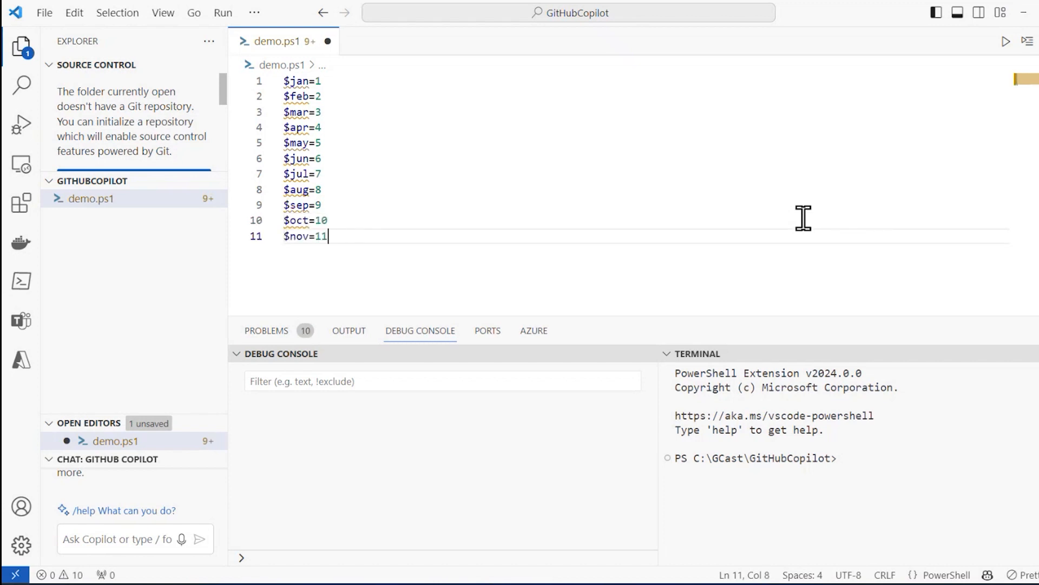
pyautogui.write('$dec=12')
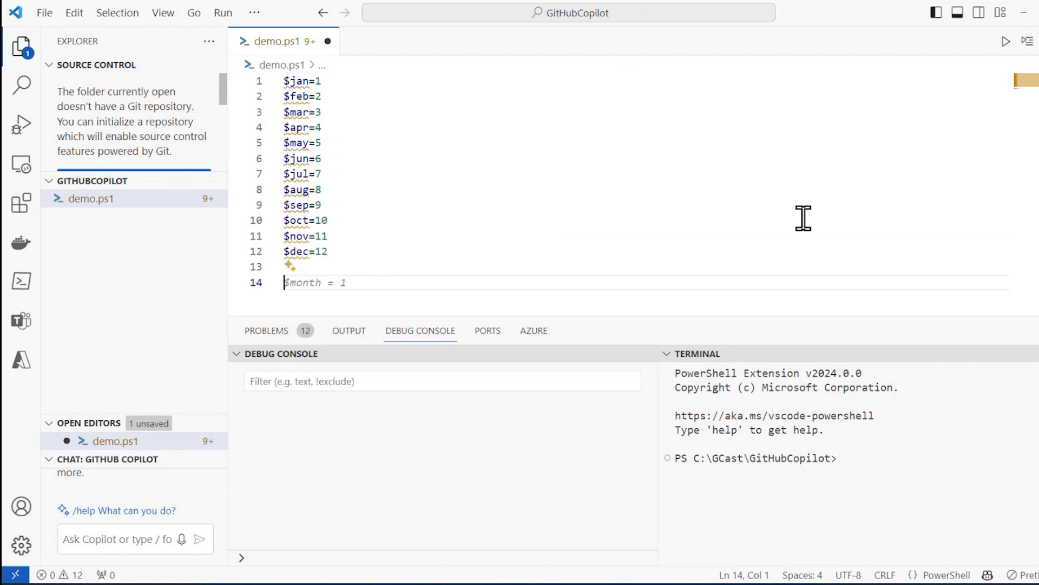
# Step: Add the '# Create a hashtable with months and their corresponding numbers' comment and Copilot's $months hashtable
pyautogui.write('$month = $month + 1')
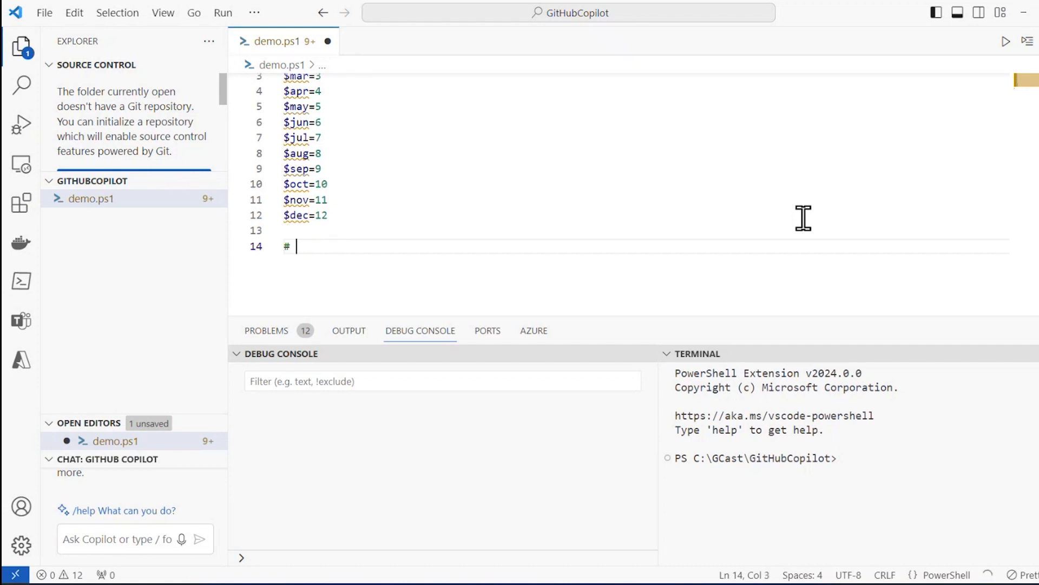
pyautogui.write('The following line will not work')
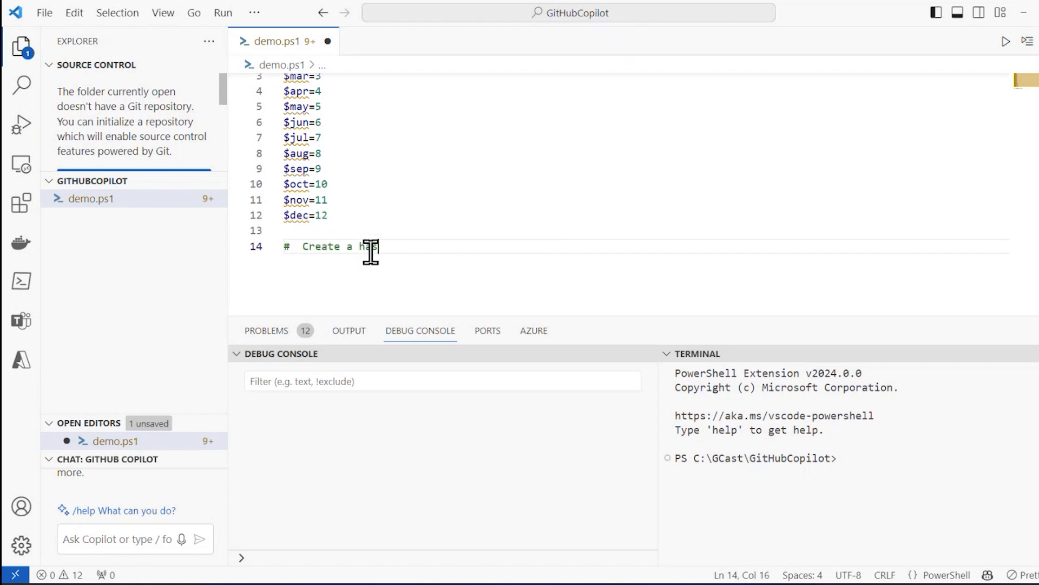
pyautogui.write('ha')
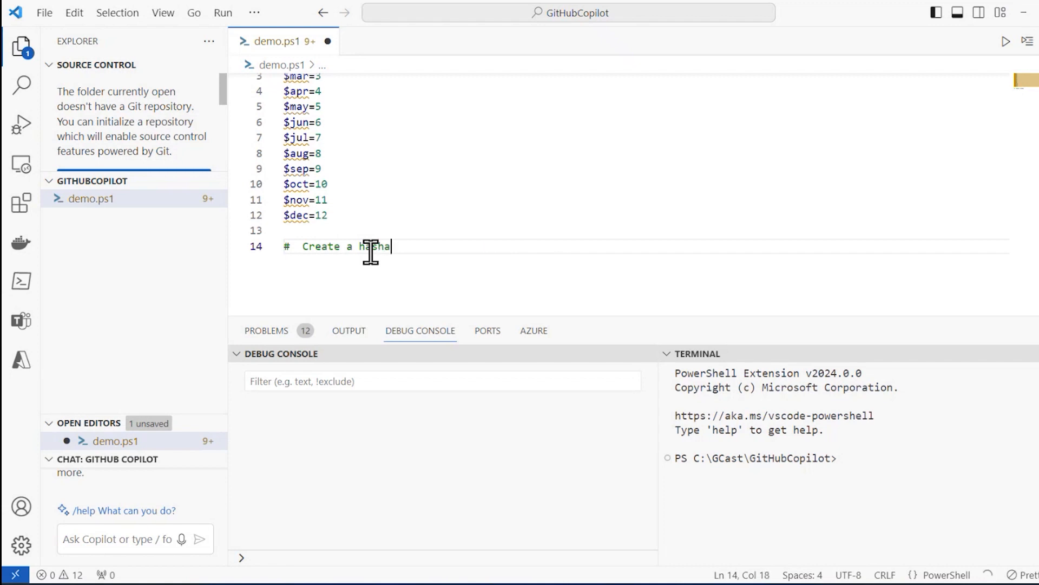
pyautogui.write('table with months and')
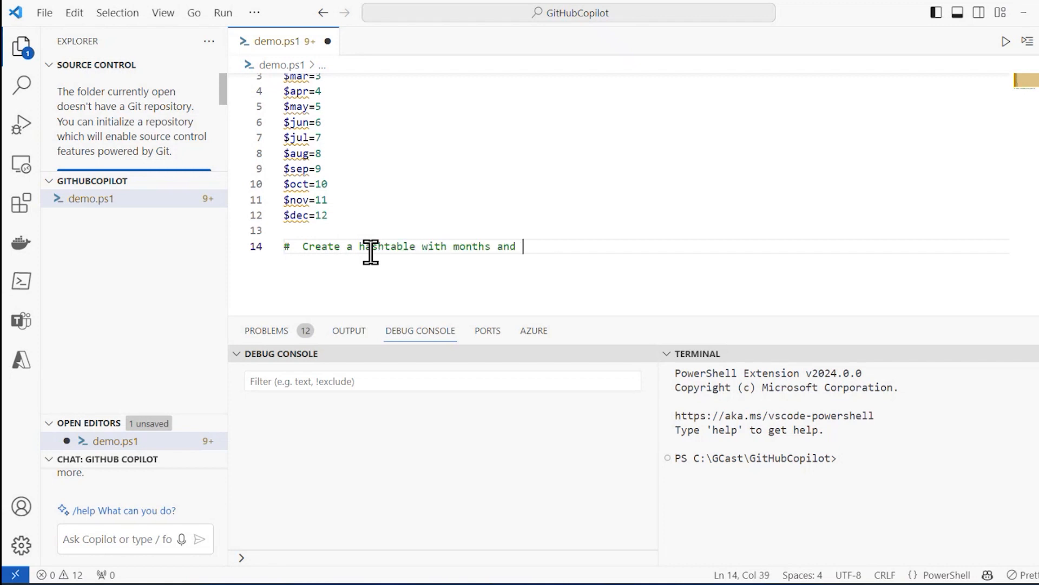
pyautogui.write('their corresponding numbers')
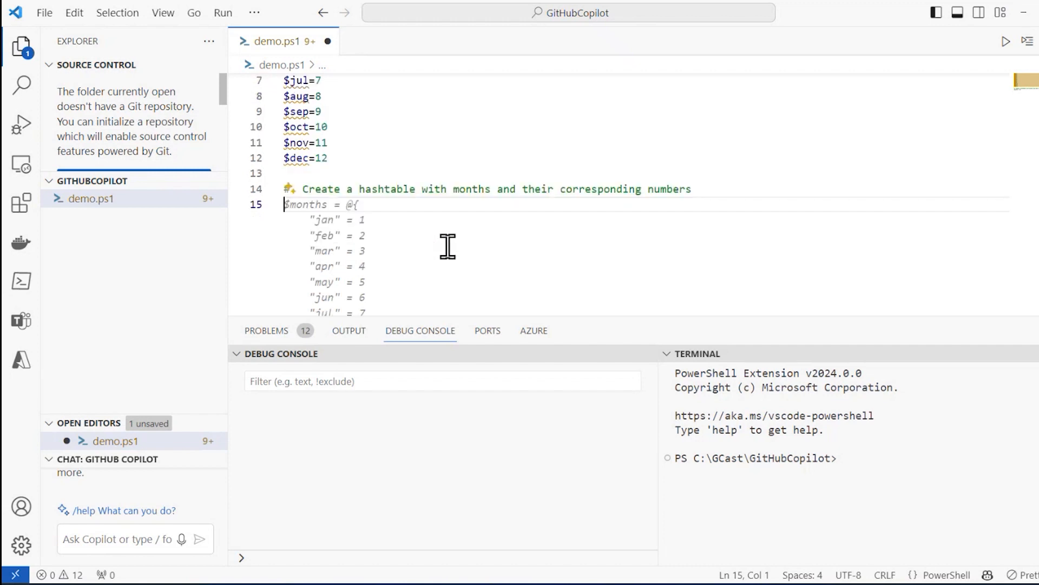
pyautogui.scroll(-3)
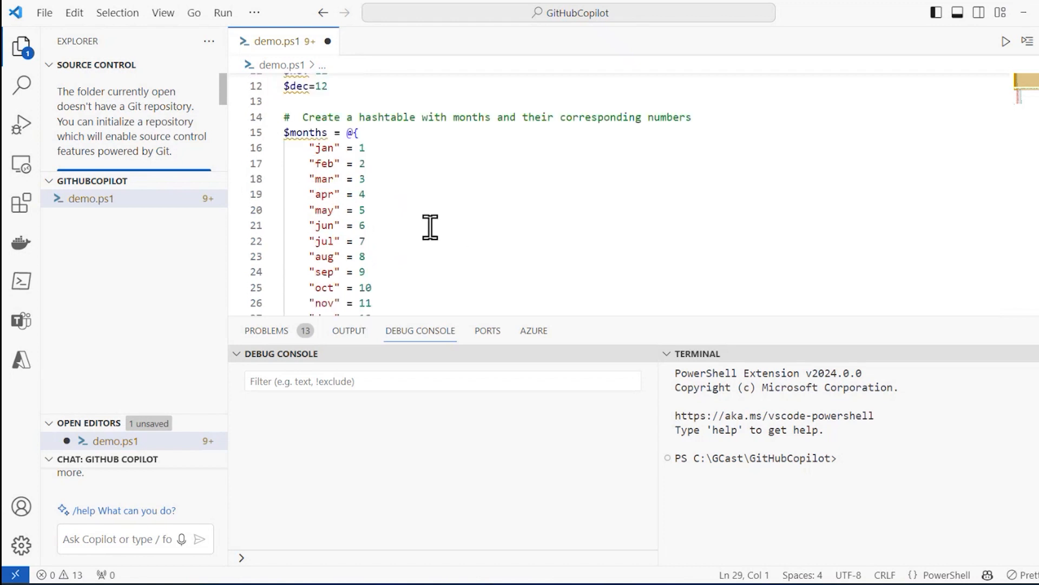
pyautogui.scroll(-3)
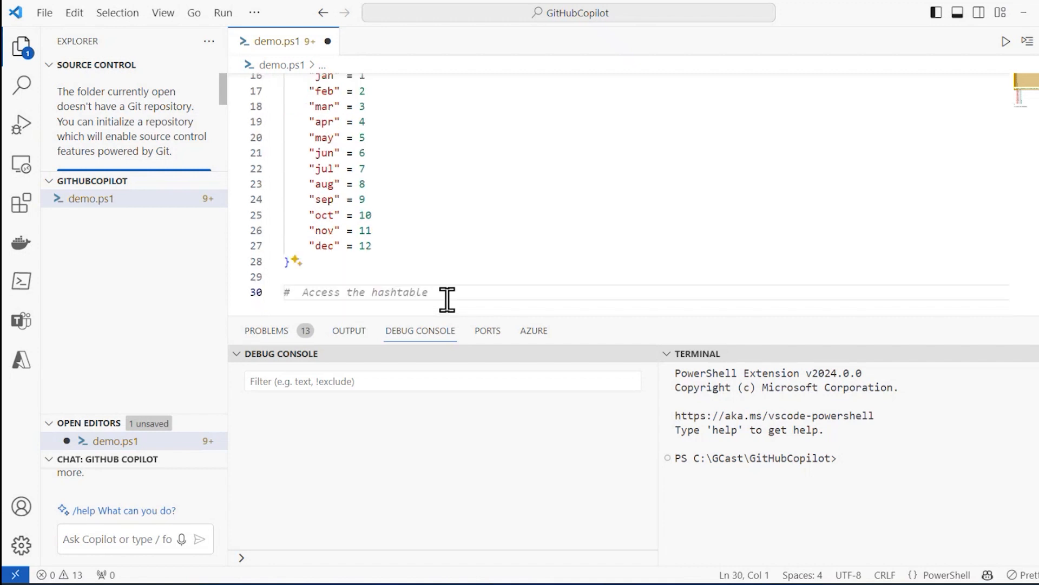
# Step: Accept the '# Access the hashtable' comment and add $months["jan"] and $months["feb"] lookups
pyautogui.press('enter')
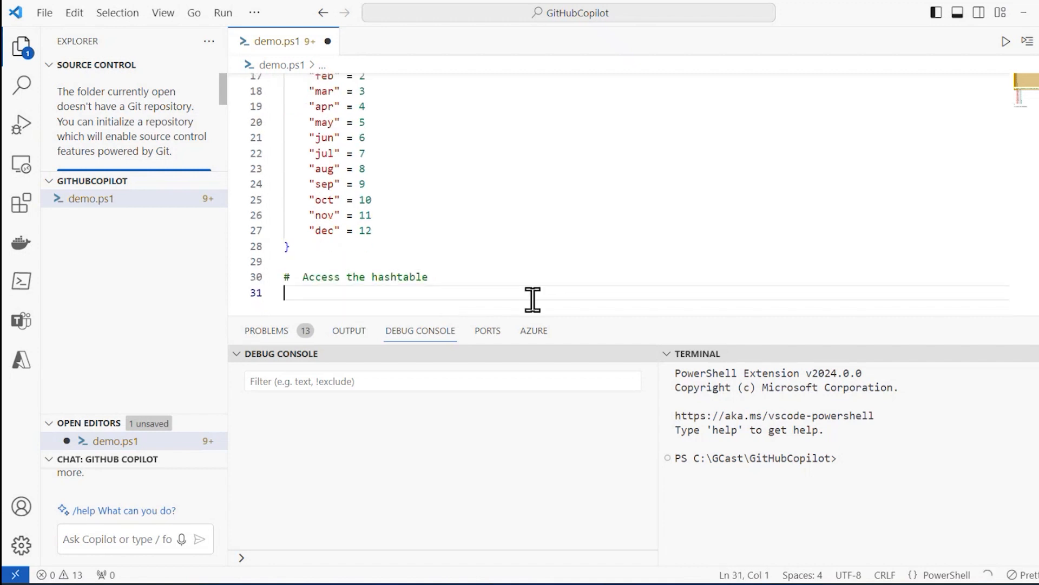
pyautogui.write('$months["jan"]')
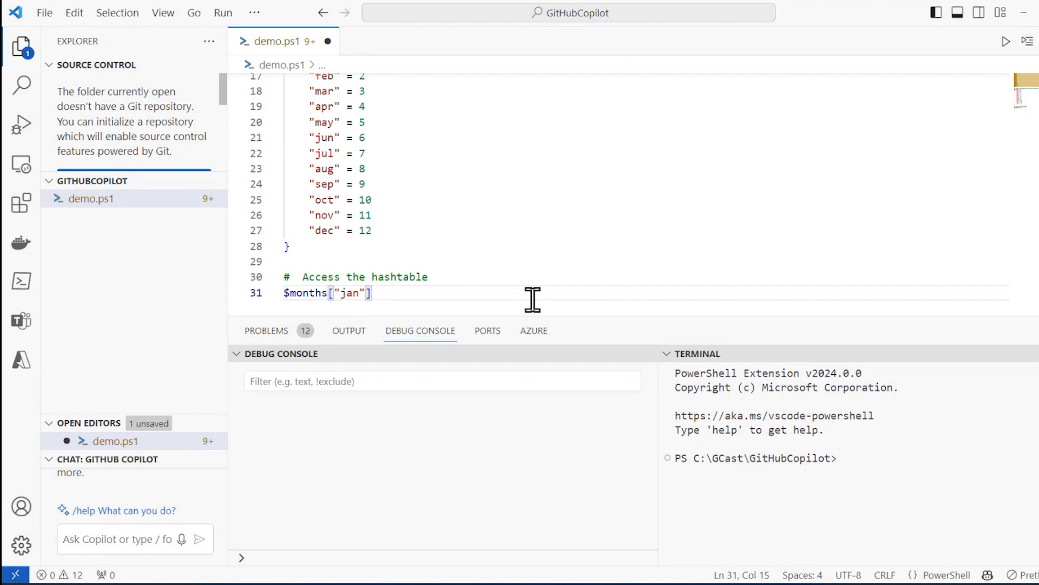
pyautogui.write('$months["feb"]')
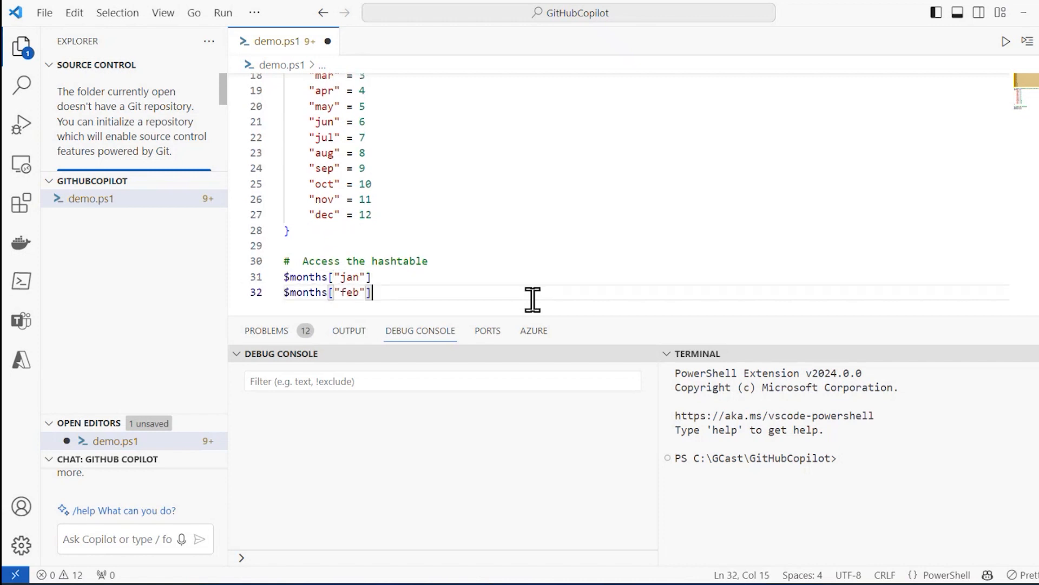
pyautogui.press('Enter')
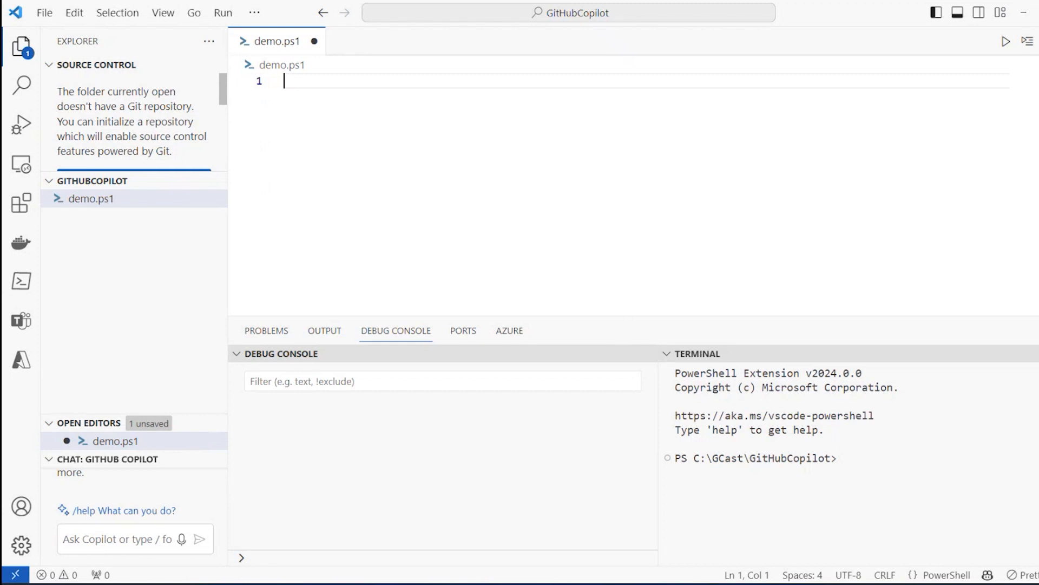
pyautogui.moveTo(333, 88)
pyautogui.write('#')
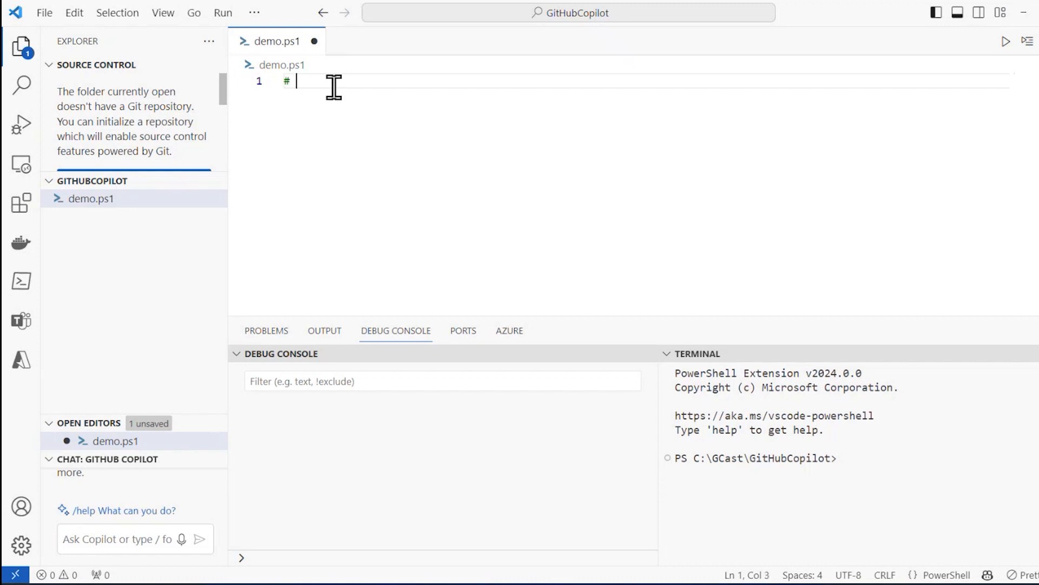
# Step: Start the cleared script with '# Log into Azure' and accept az login over Connect-AzAccount
pyautogui.write('Log i')
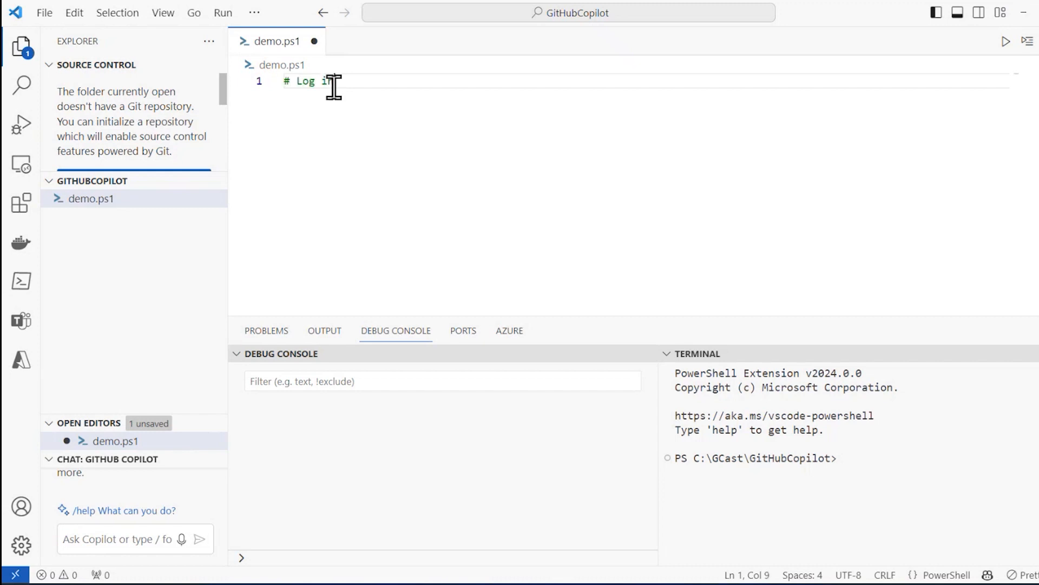
pyautogui.write('nto Azure')
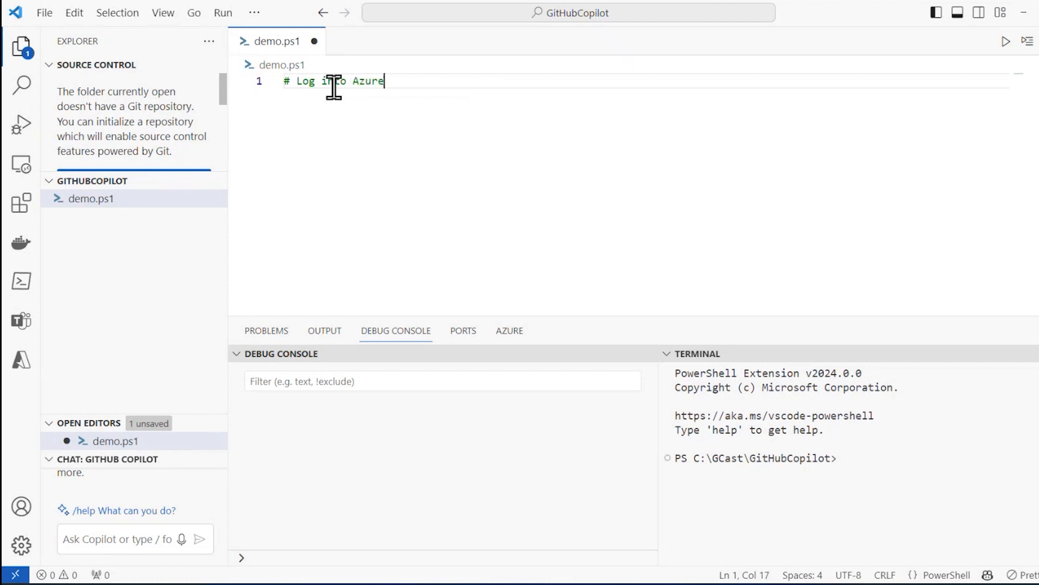
pyautogui.press('Enter')
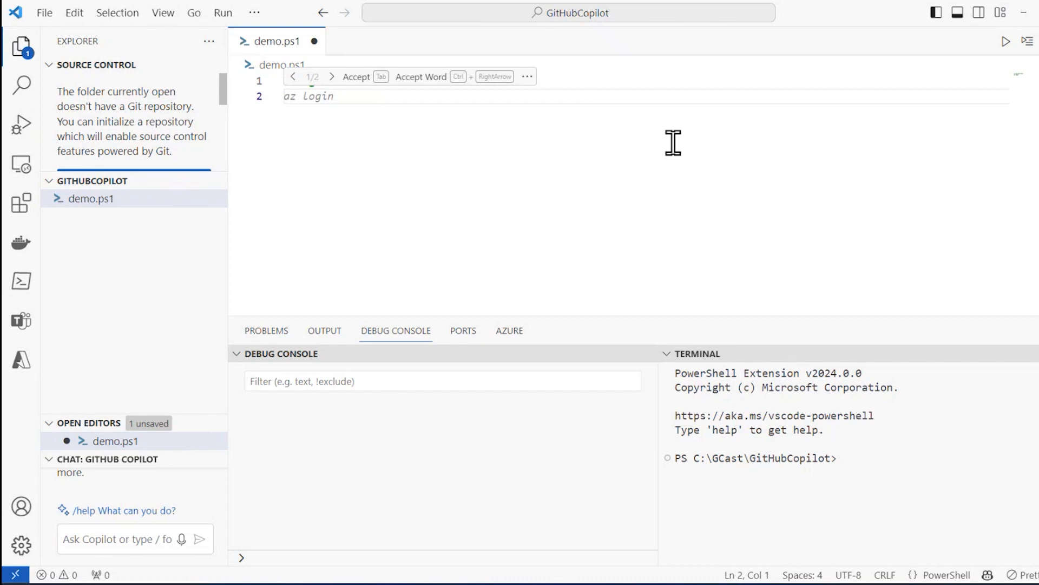
pyautogui.moveTo(380, 107)
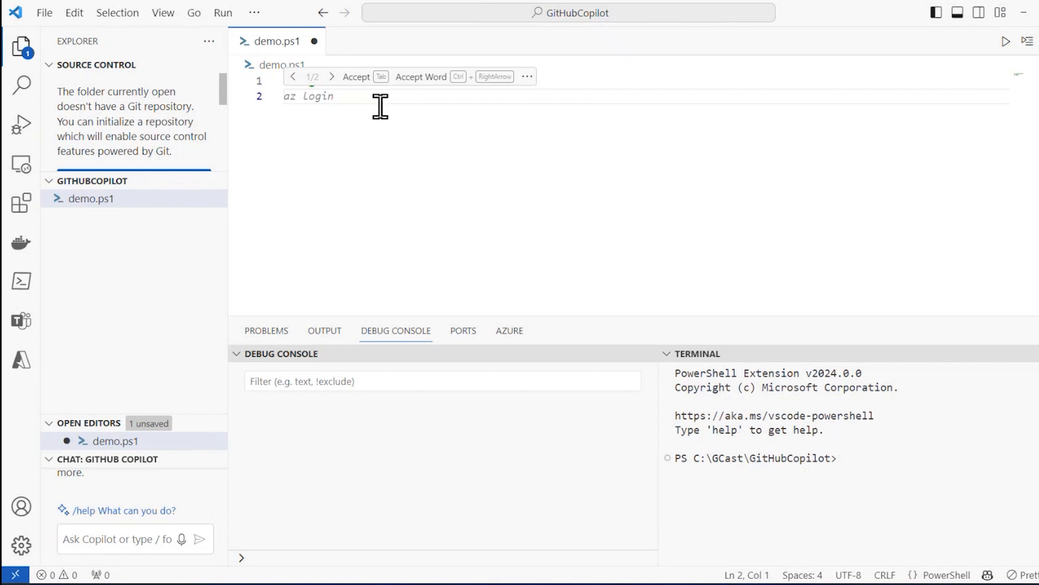
pyautogui.click(331, 77)
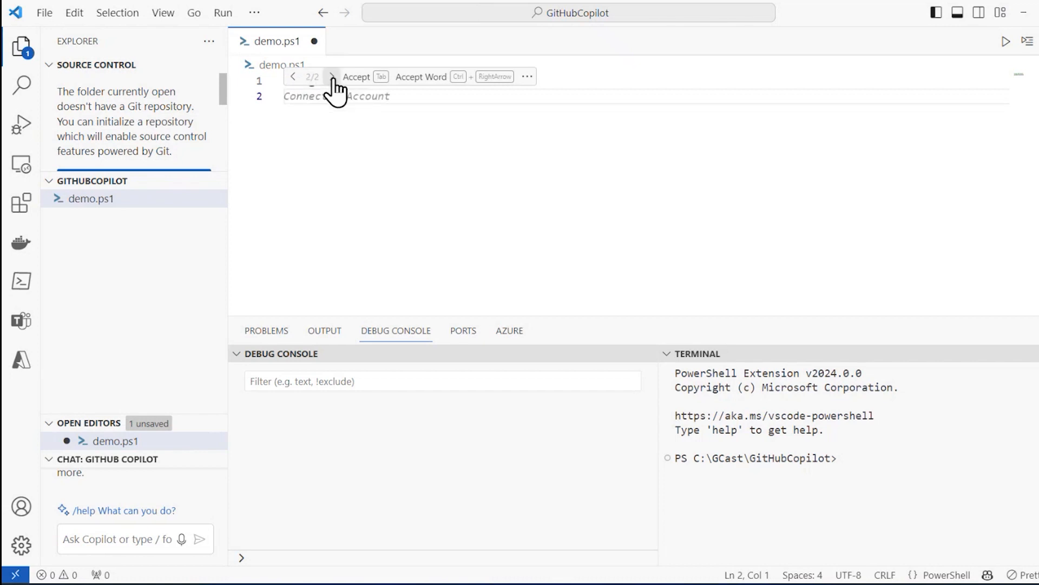
pyautogui.click(331, 77)
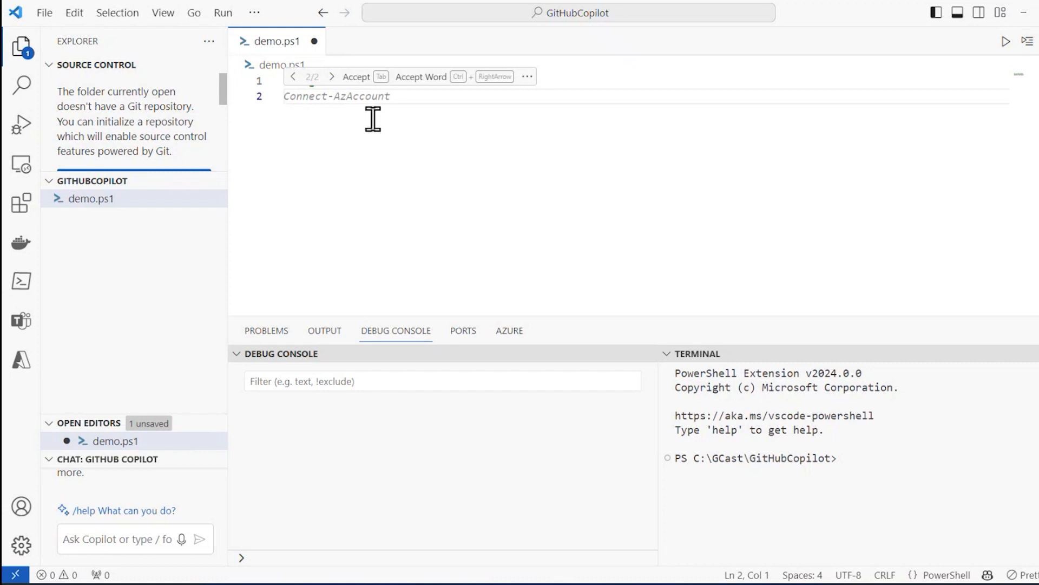
pyautogui.click(294, 77)
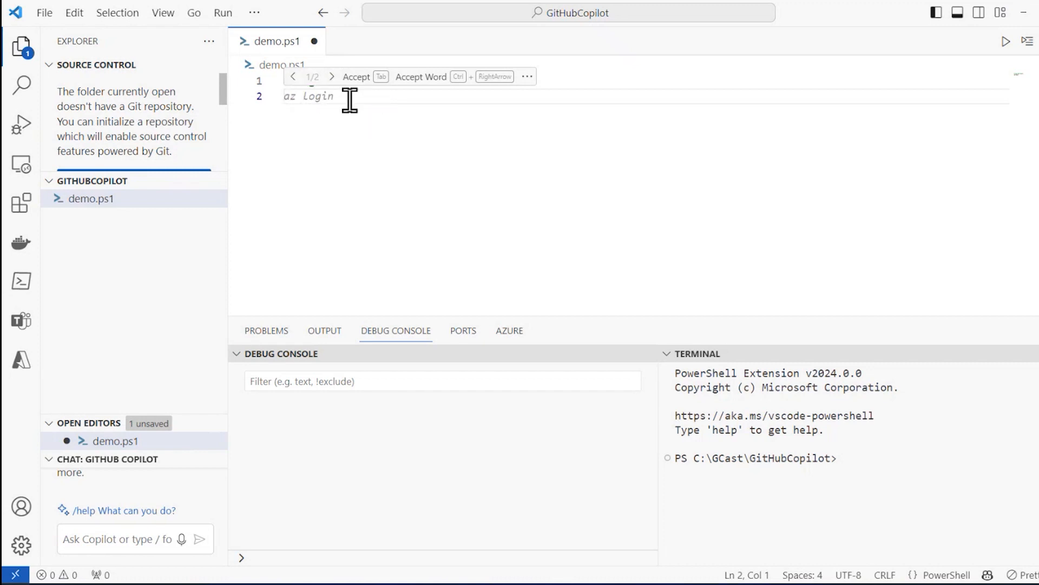
pyautogui.press('Tab')
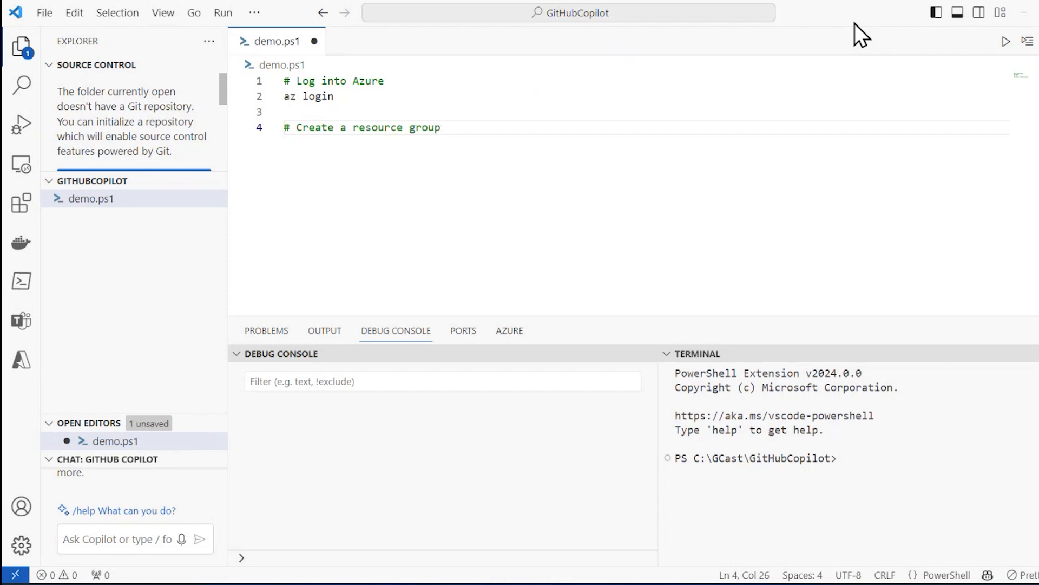
# Step: Add az group create for myResourceGroup in eastus and az vm create for myVM (UbuntuLTS)
pyautogui.write('az group create --name myResourceGroup --location eastus')
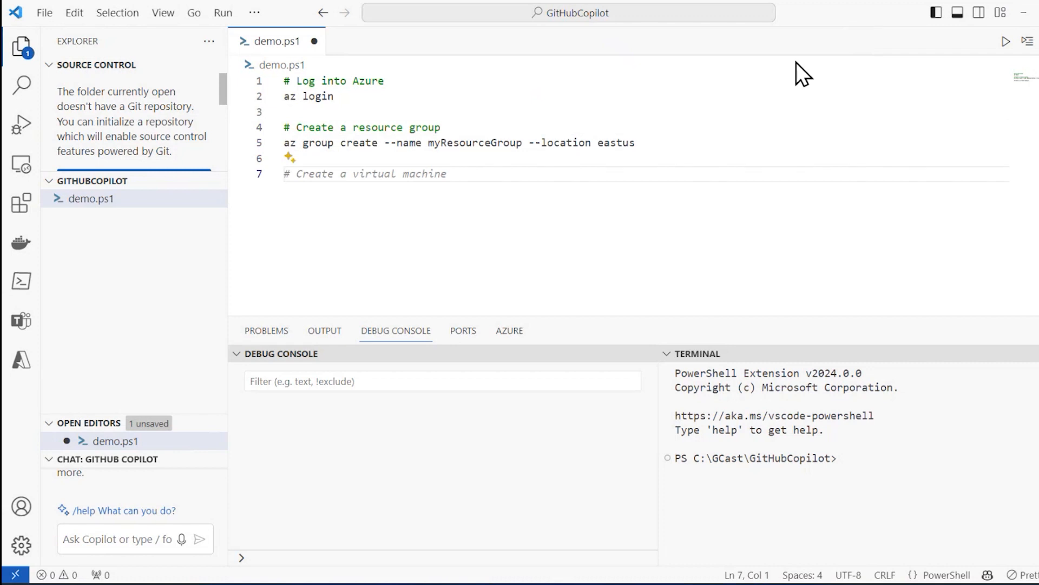
pyautogui.press('Enter')
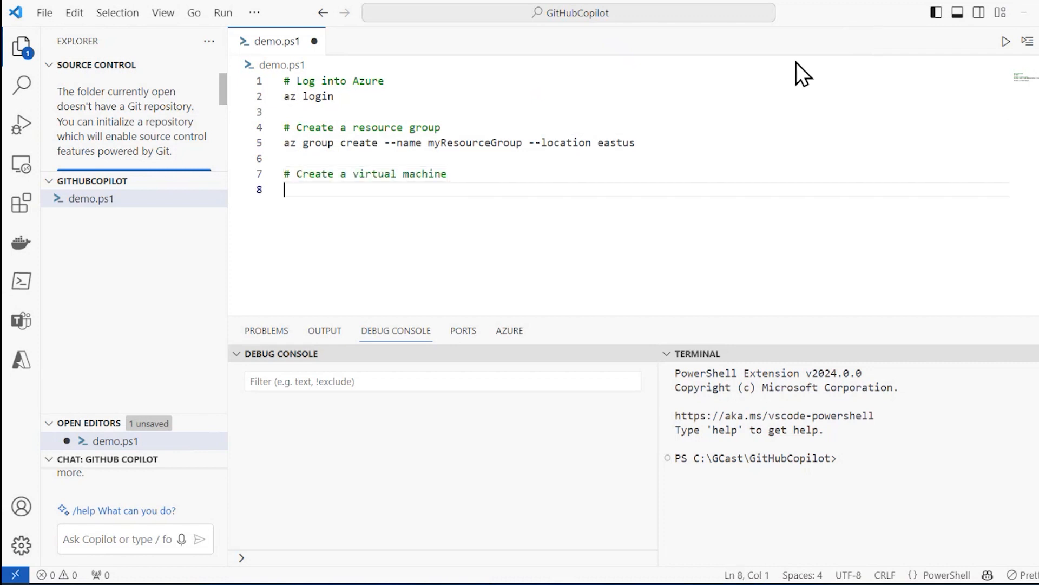
pyautogui.write('az vm create --resource-group myResourceGroup --name myVM --image UbuntuLTS --generate-ssh-keys')
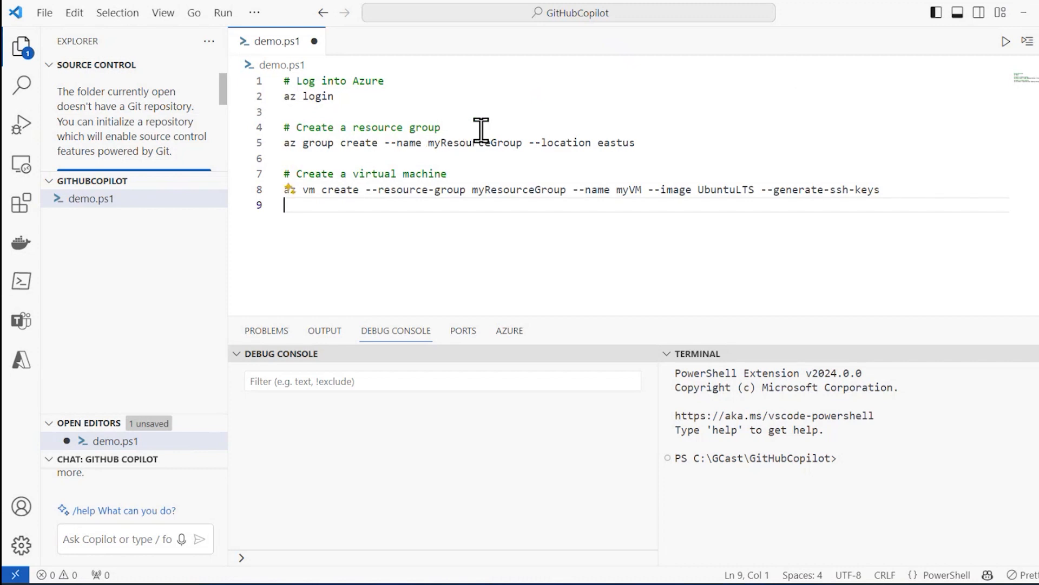
# Step: Select the myResourceGroup name on the group create line to rename it
pyautogui.doubleClick(475, 142)
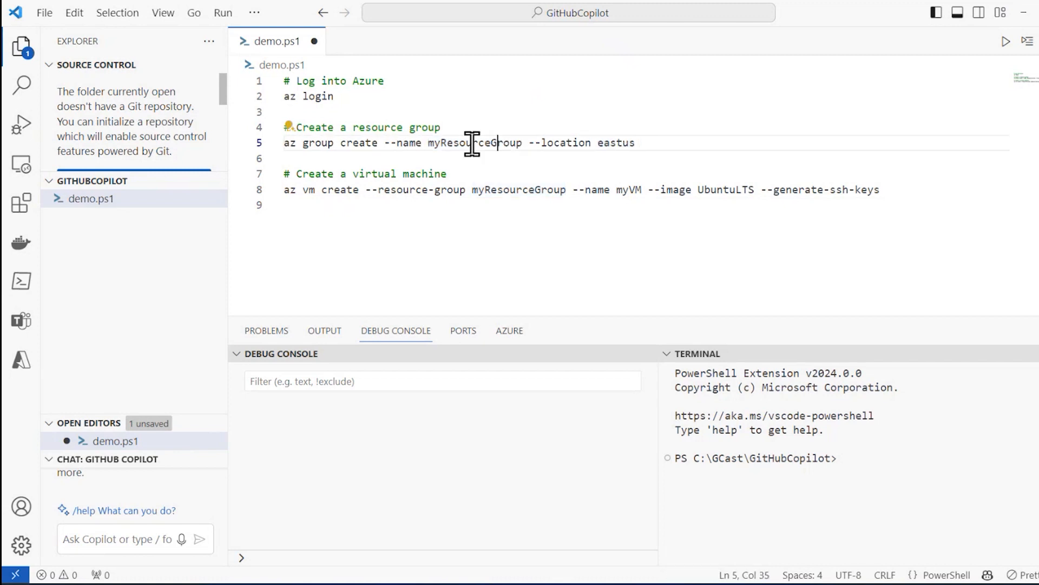
pyautogui.doubleClick(475, 143)
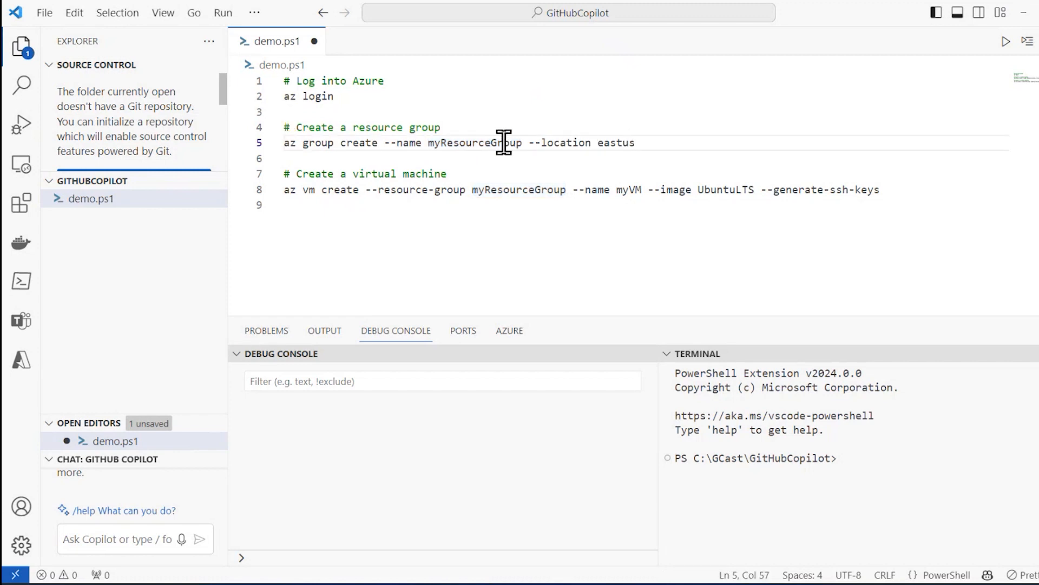
pyautogui.moveTo(483, 149)
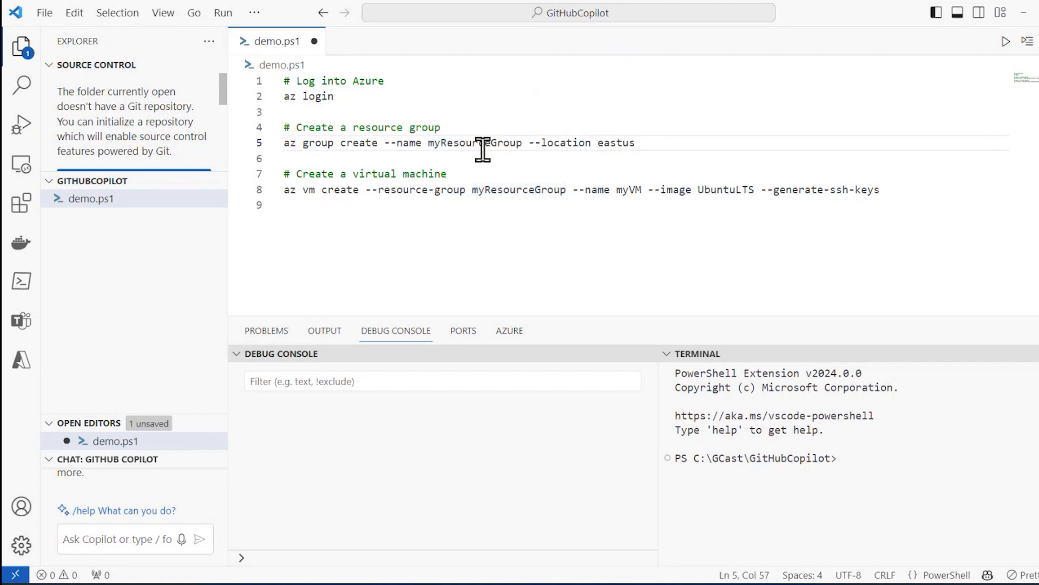
pyautogui.click(472, 143)
pyautogui.write(' named "gcastrg')
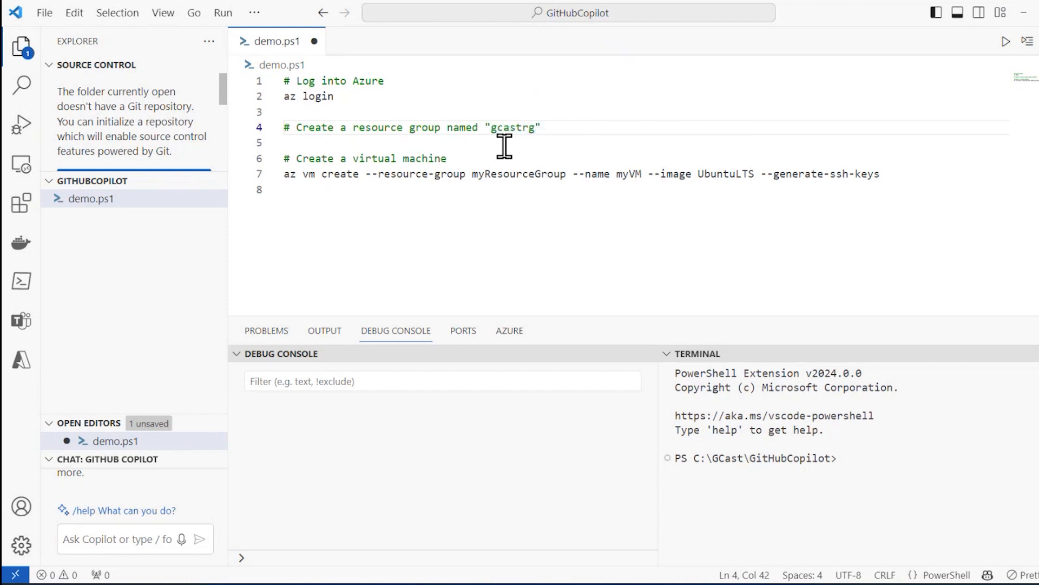
# Step: Set the group location to westus, open port 80 on myVM, and start '# Get the current subscription'
pyautogui.write('in the "westus" location')
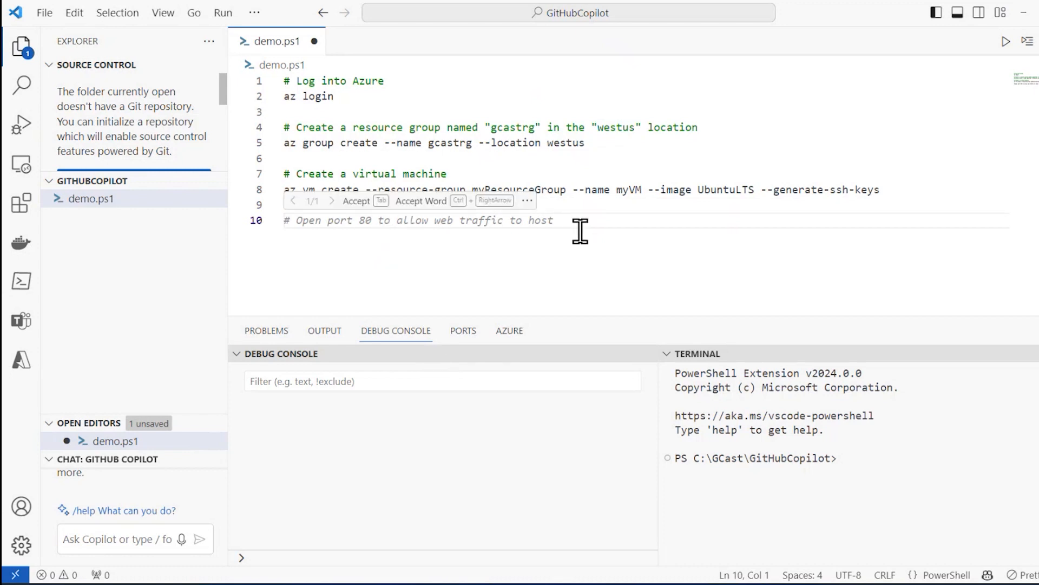
pyautogui.press('Tab')
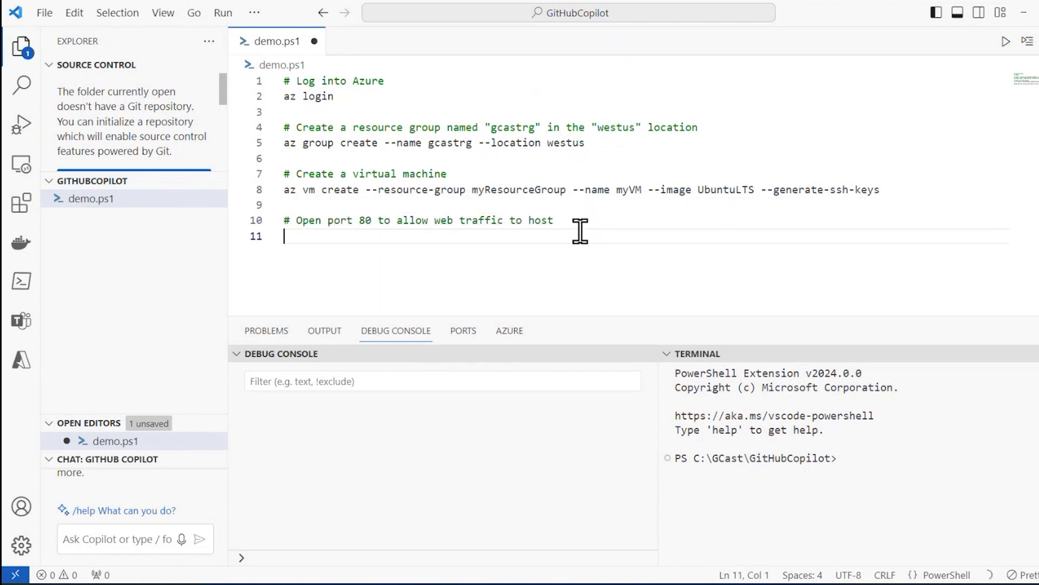
pyautogui.write('az vm open-port --port 80 --resource-group myResourceGroup --name myVM')
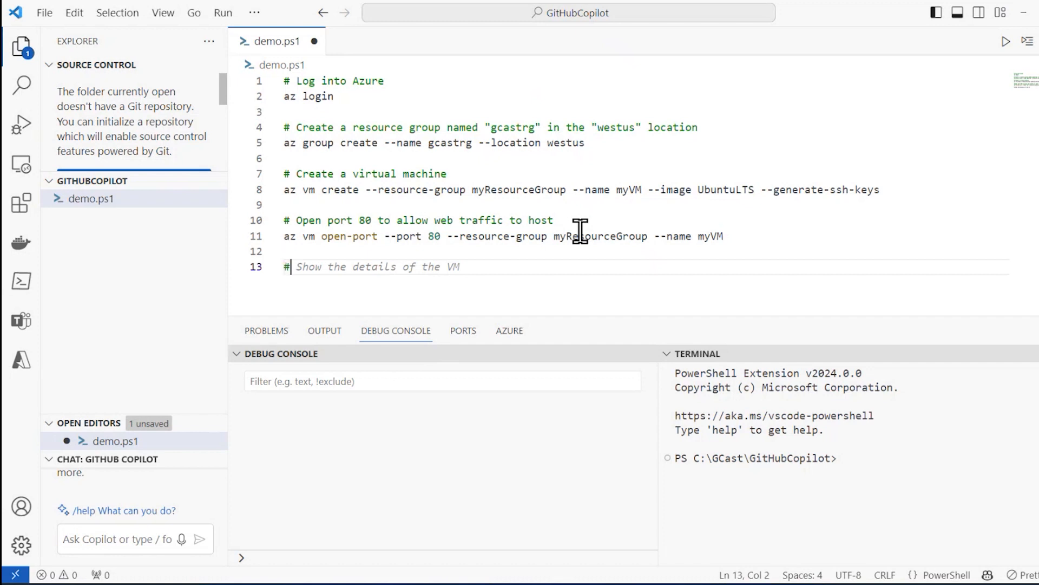
pyautogui.write('# Get the current subscription')
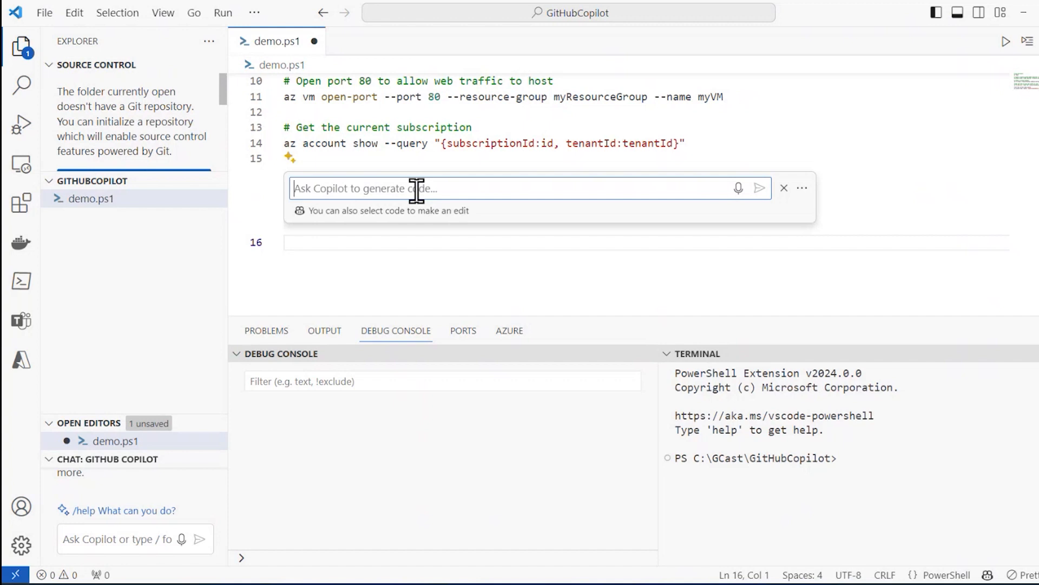
# Step: Ask Copilot inline chat to create the resource group only if it doesn't already exist, and accept
pyautogui.write('c')
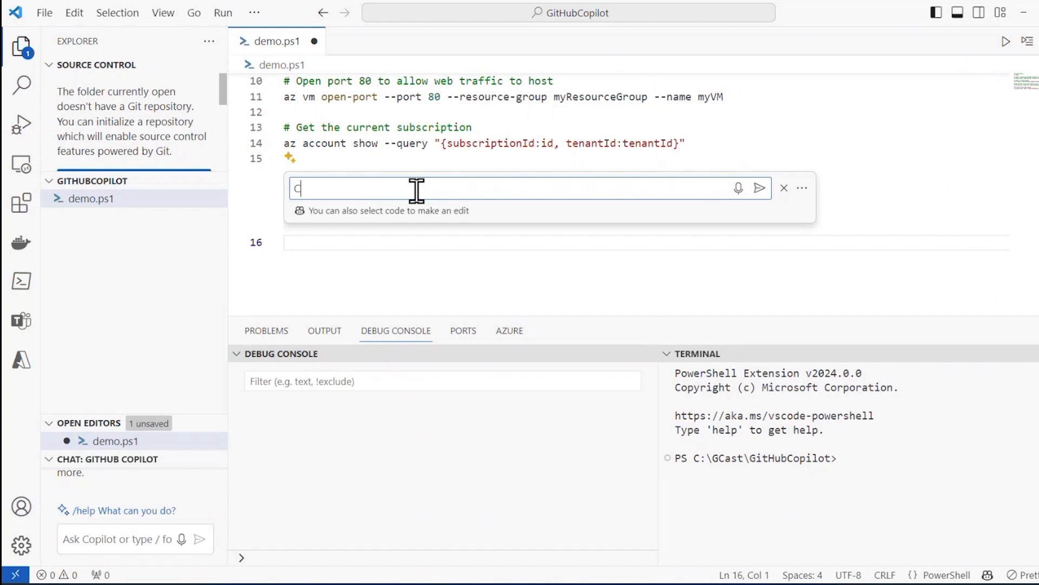
pyautogui.write('Create a res')
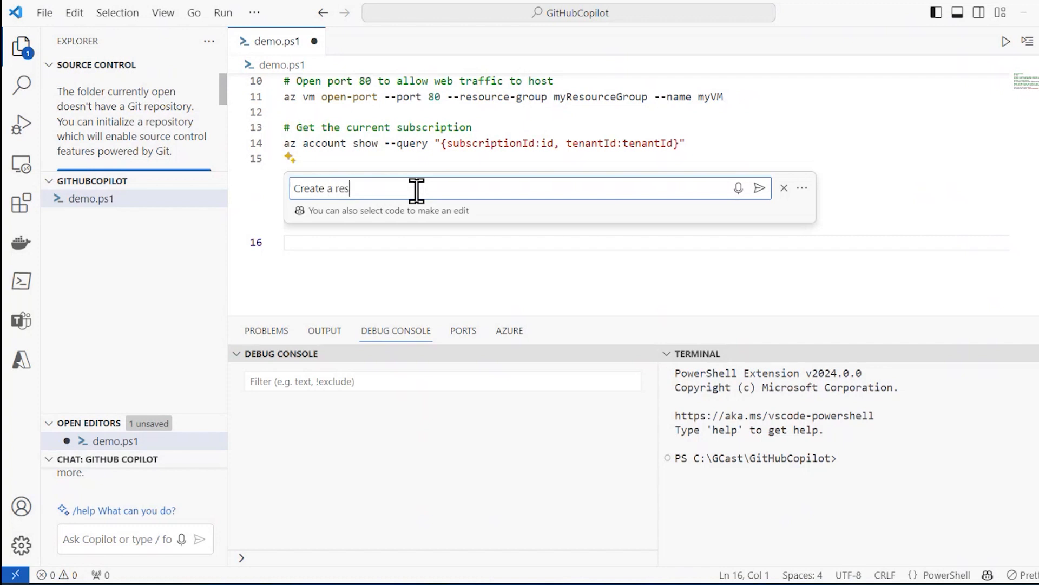
pyautogui.write('ource group only if the group')
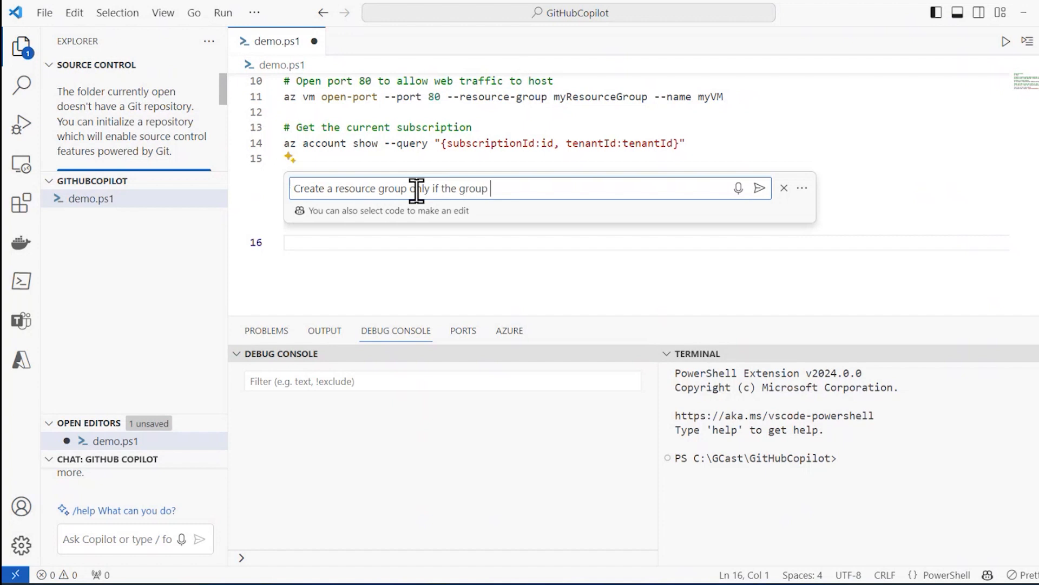
pyautogui.write('does not al')
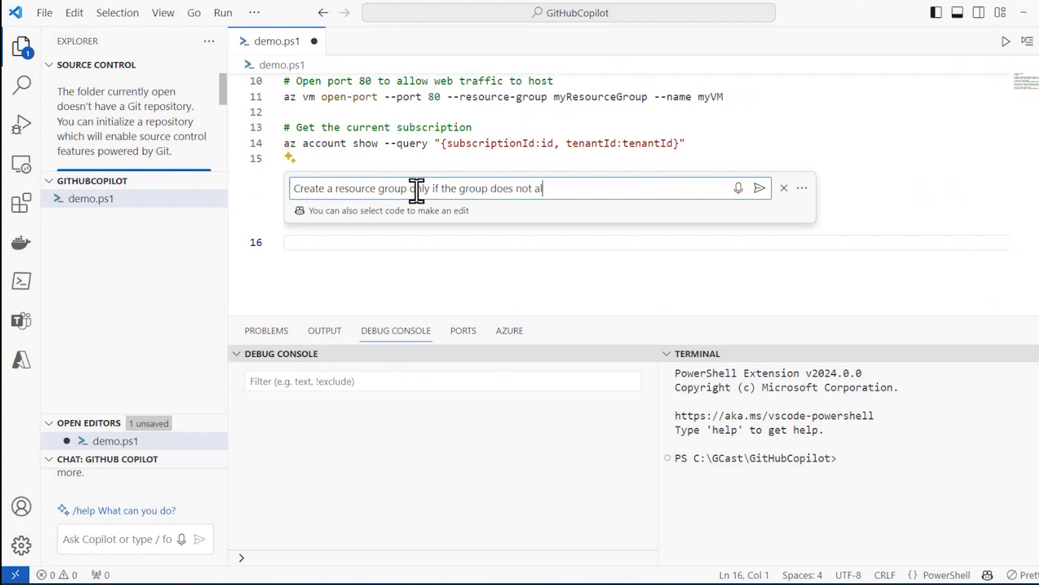
pyautogui.write('lready exist')
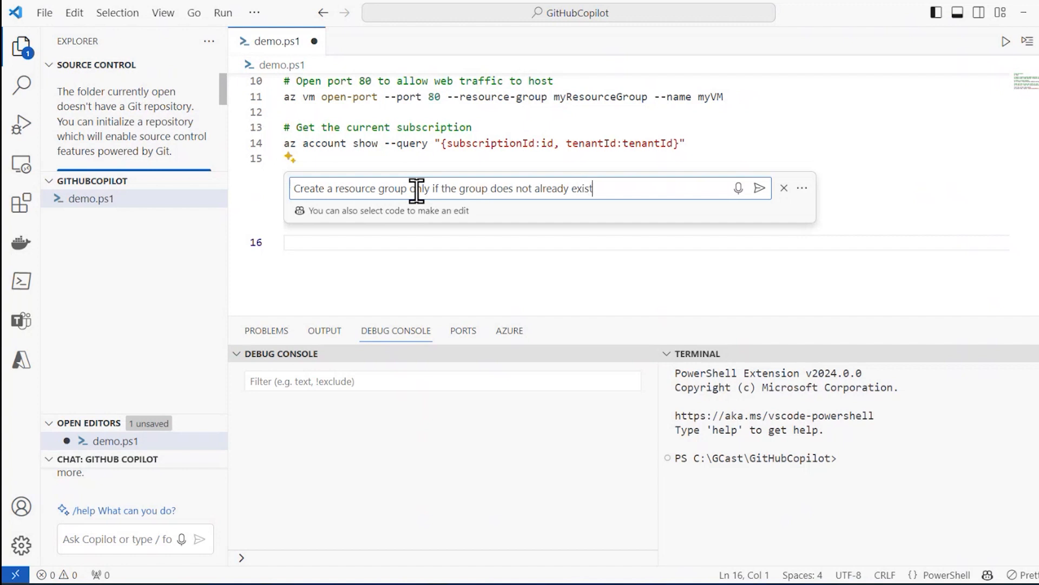
pyautogui.click(759, 188)
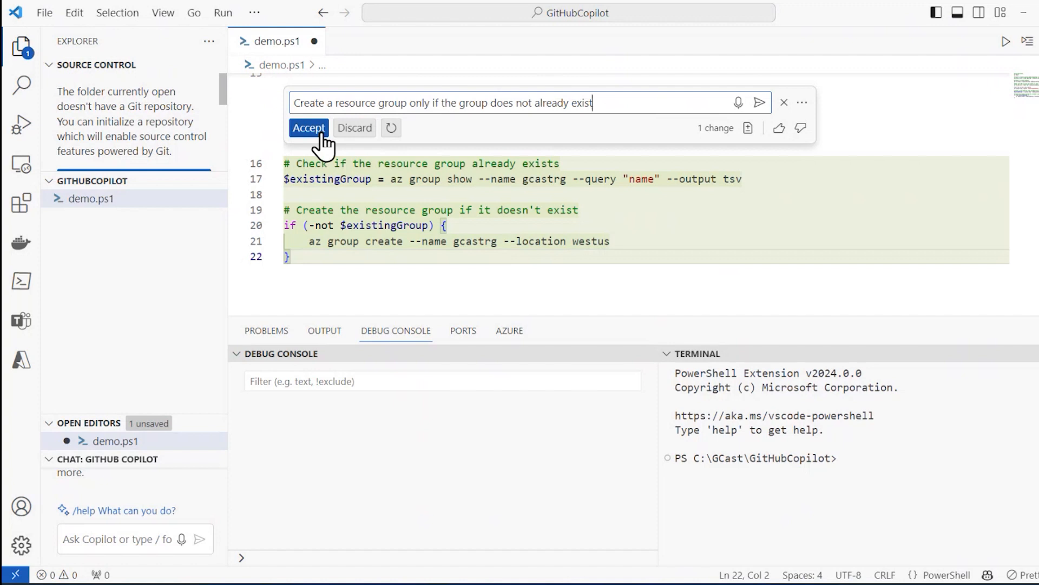
pyautogui.moveTo(391, 128)
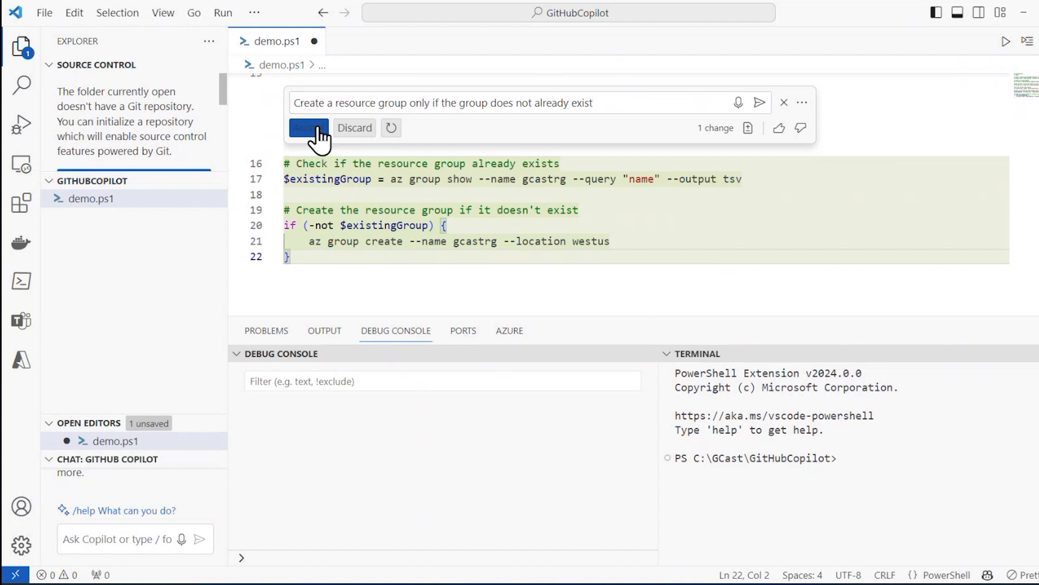
pyautogui.click(308, 127)
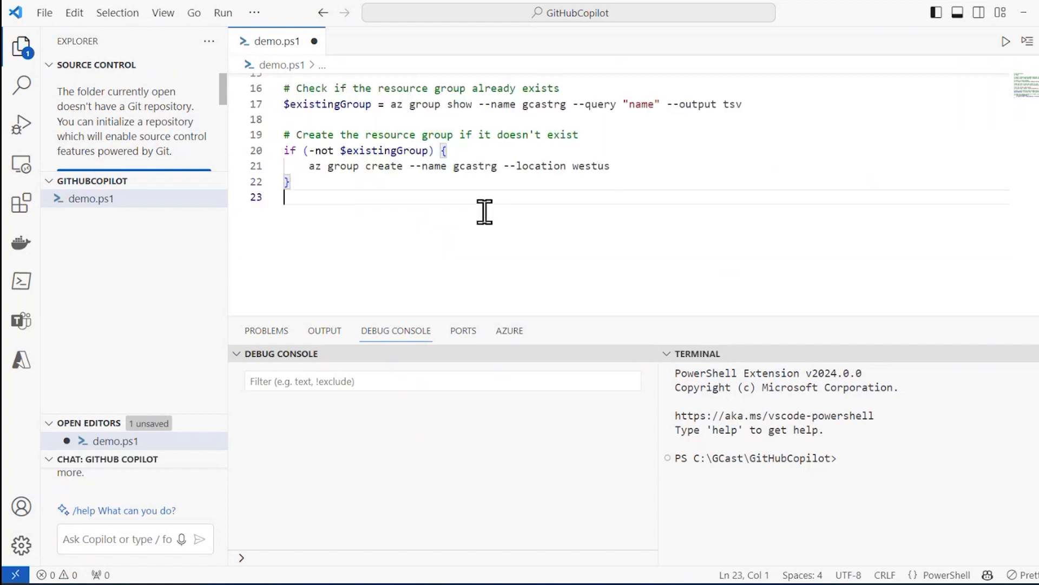
# Step: Add '# Create a virtual machine' and change the resource group name to gcastrg2
pyautogui.write('# Create a virtual machine')
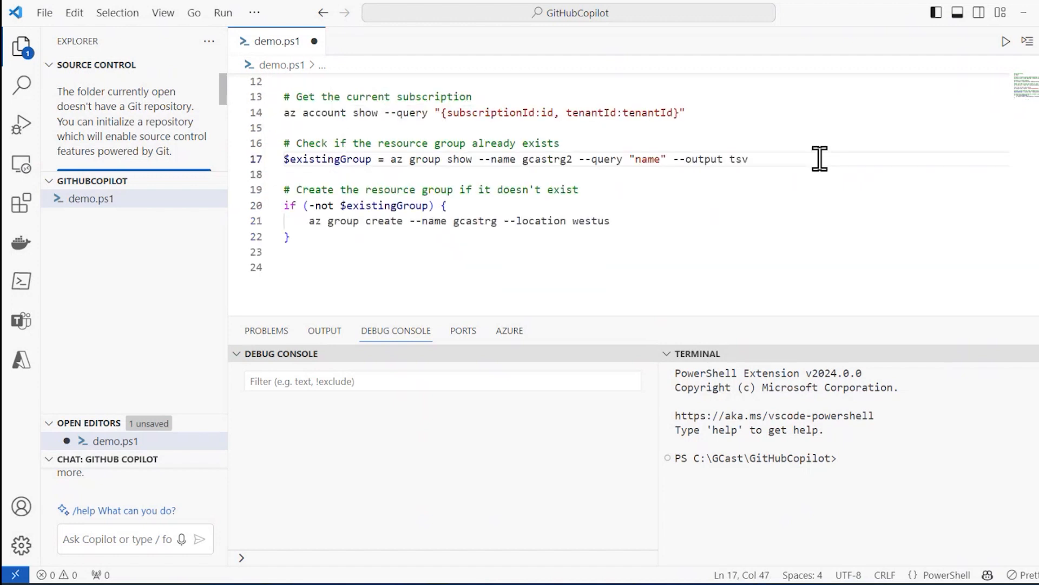
pyautogui.click(452, 221)
pyautogui.write('2')
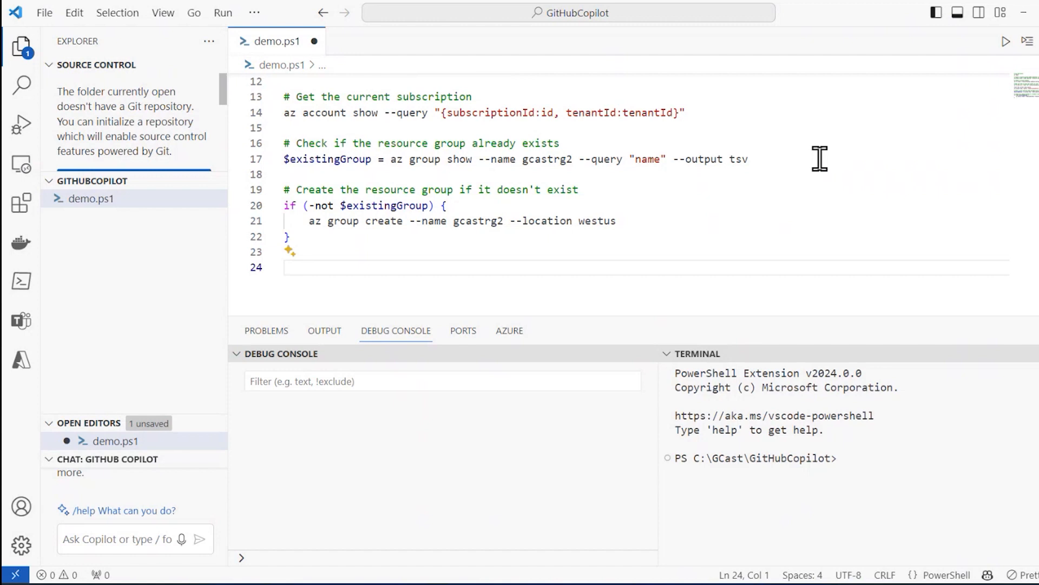
pyautogui.moveTo(193, 538)
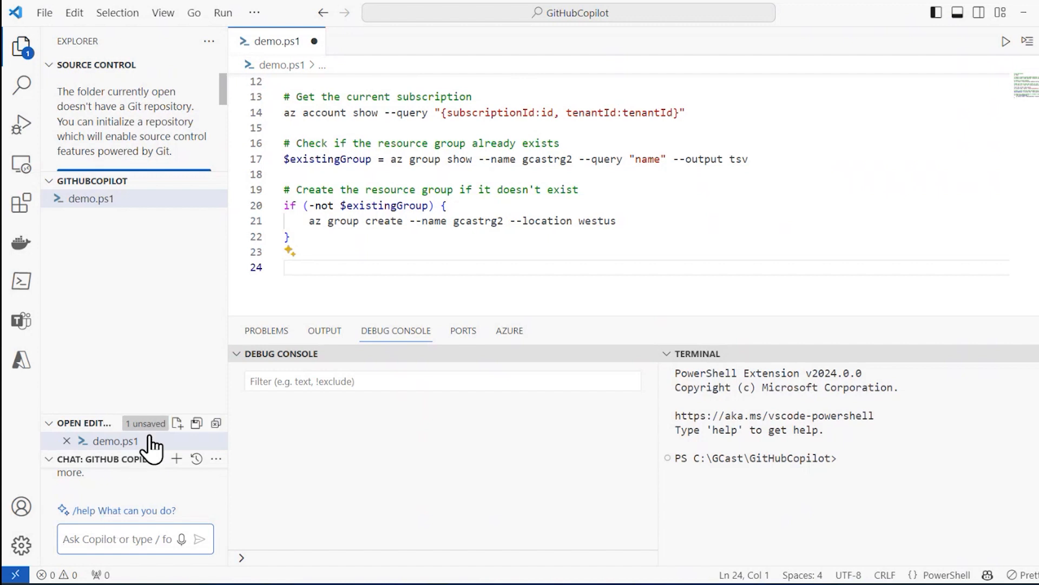
pyautogui.moveTo(139, 520)
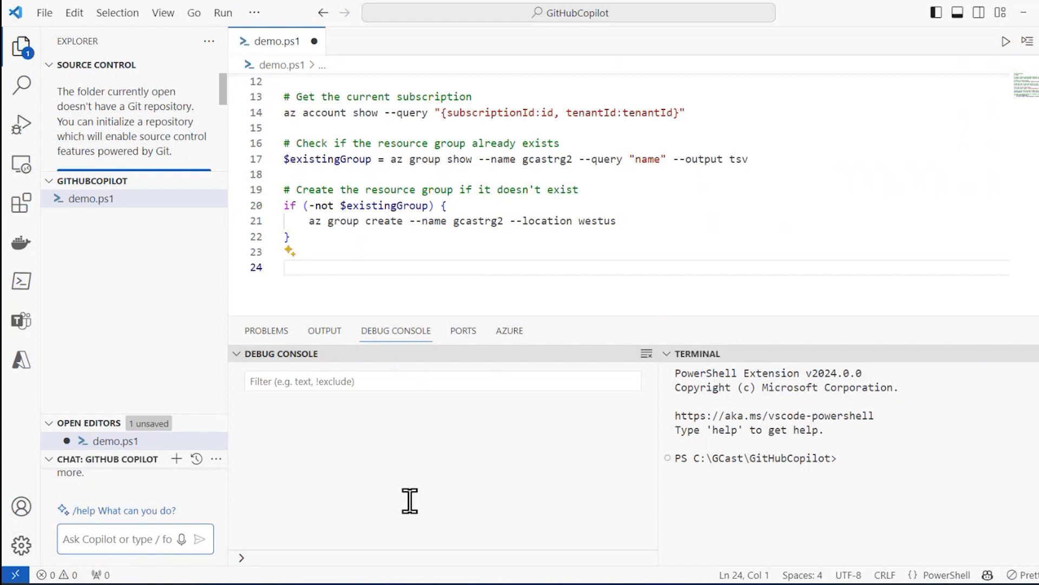
# Step: Ask Copilot Chat with /tests for Pester tests of demo.ps1 and review the generated tests
pyautogui.write('/')
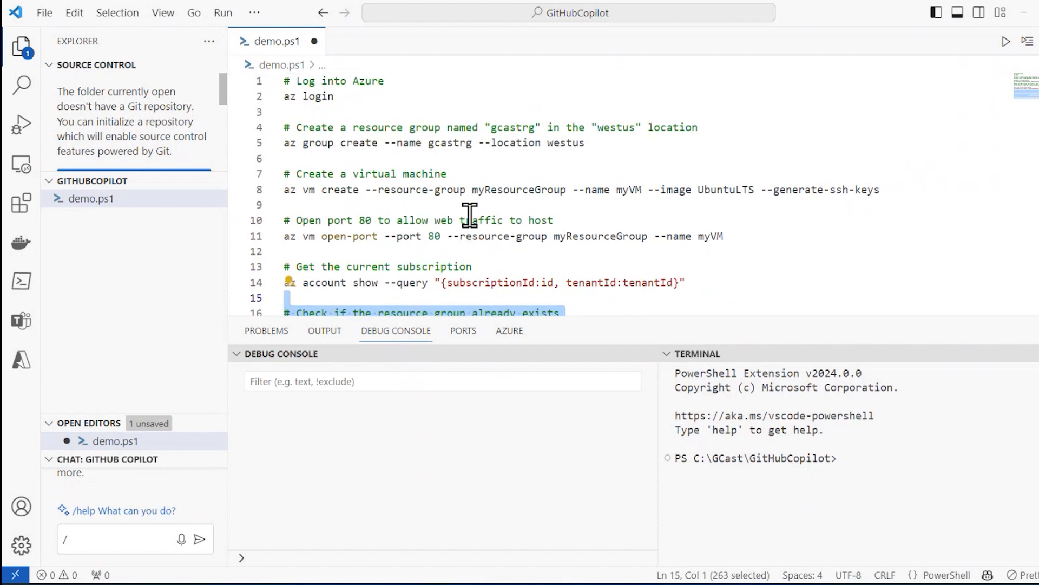
pyautogui.moveTo(284, 83)
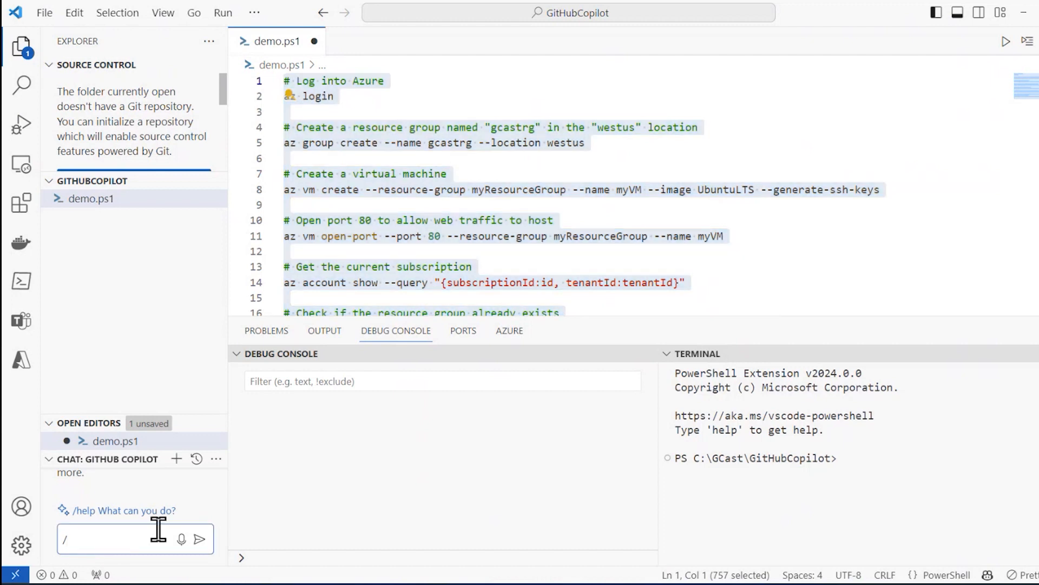
pyautogui.write('tes')
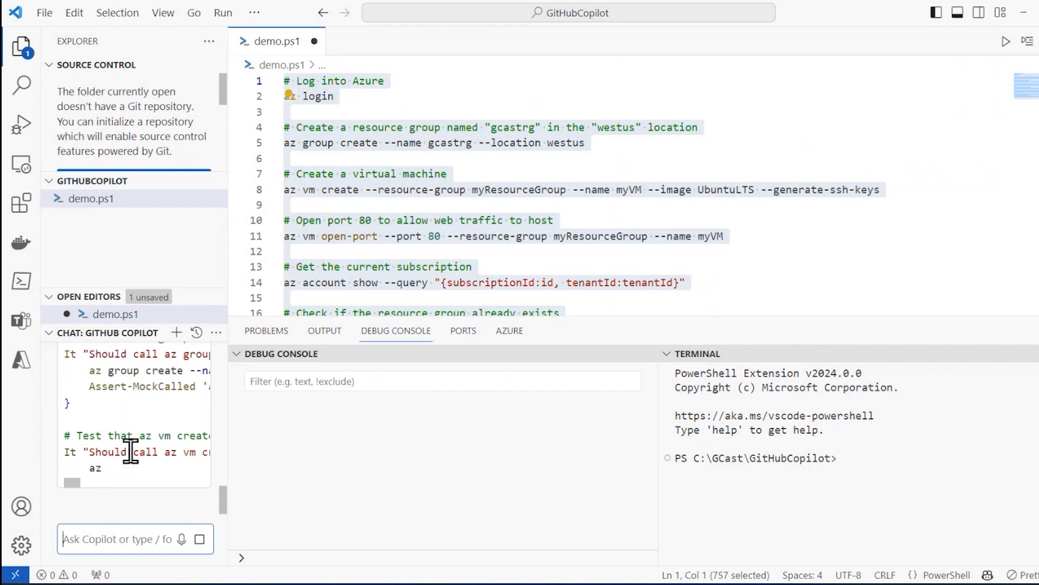
pyautogui.scroll(-3)
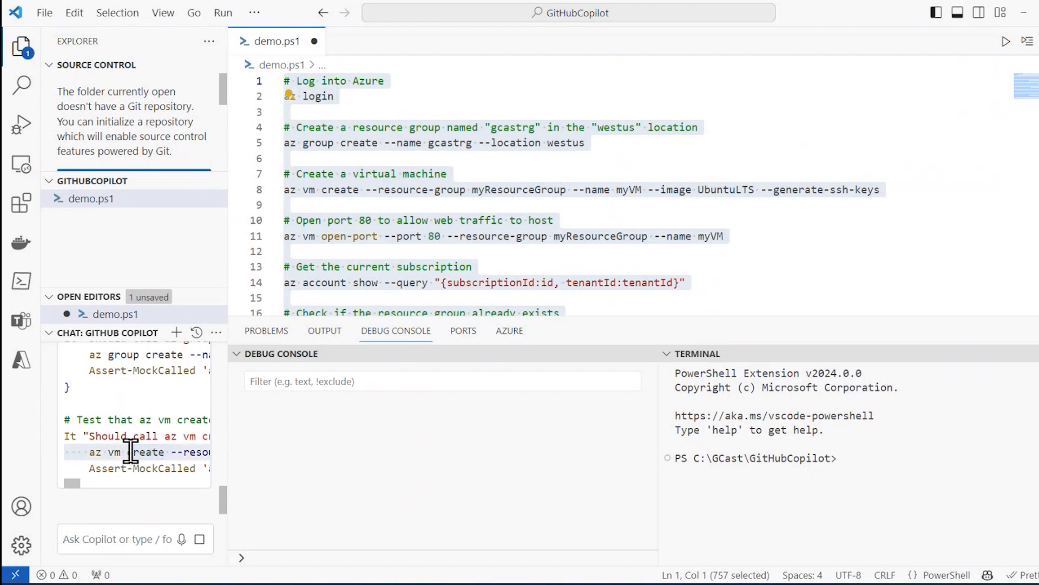
pyautogui.scroll(-3)
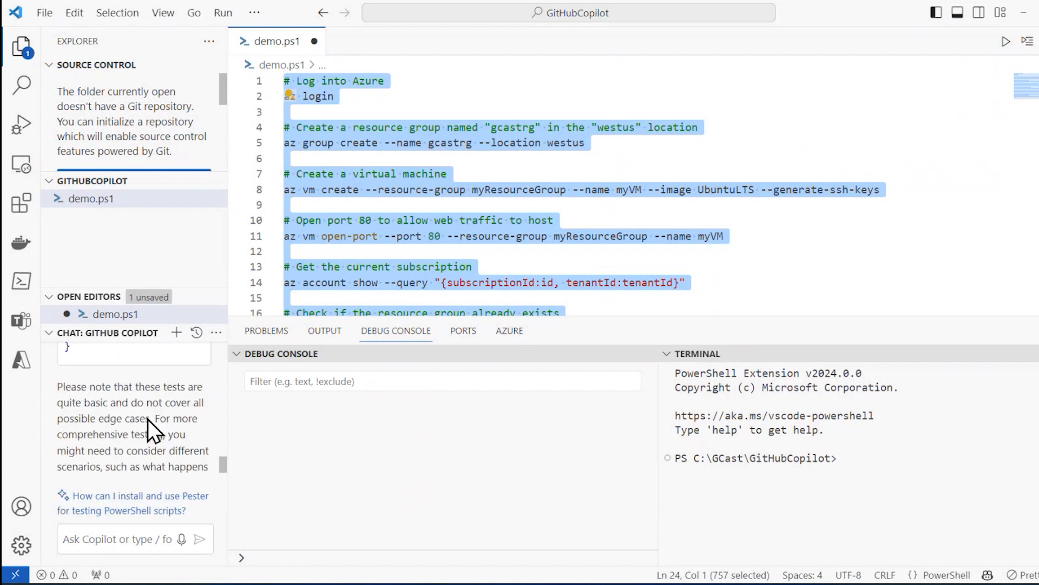
pyautogui.moveTo(162, 461)
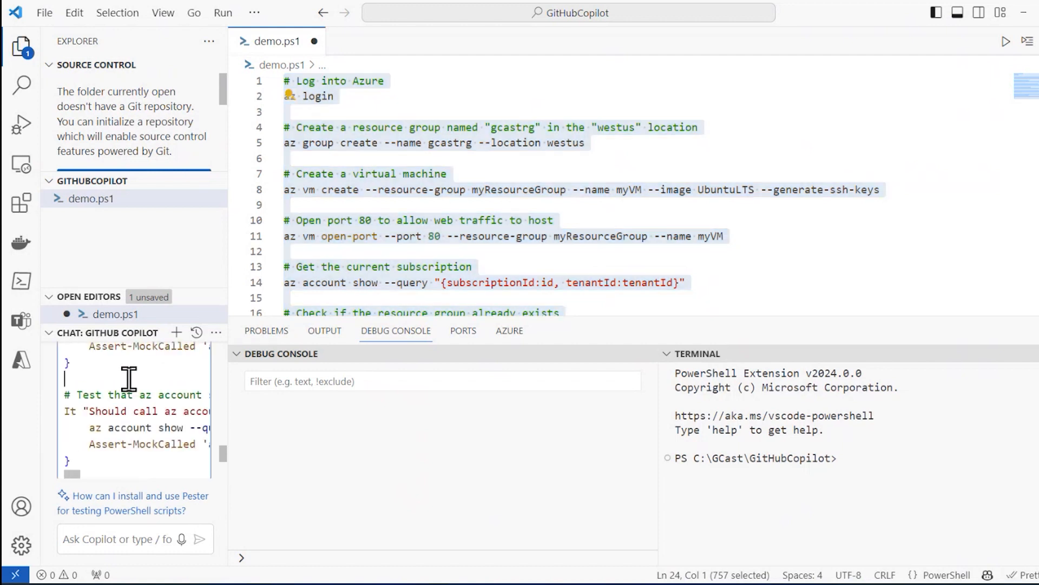
pyautogui.scroll(-3)
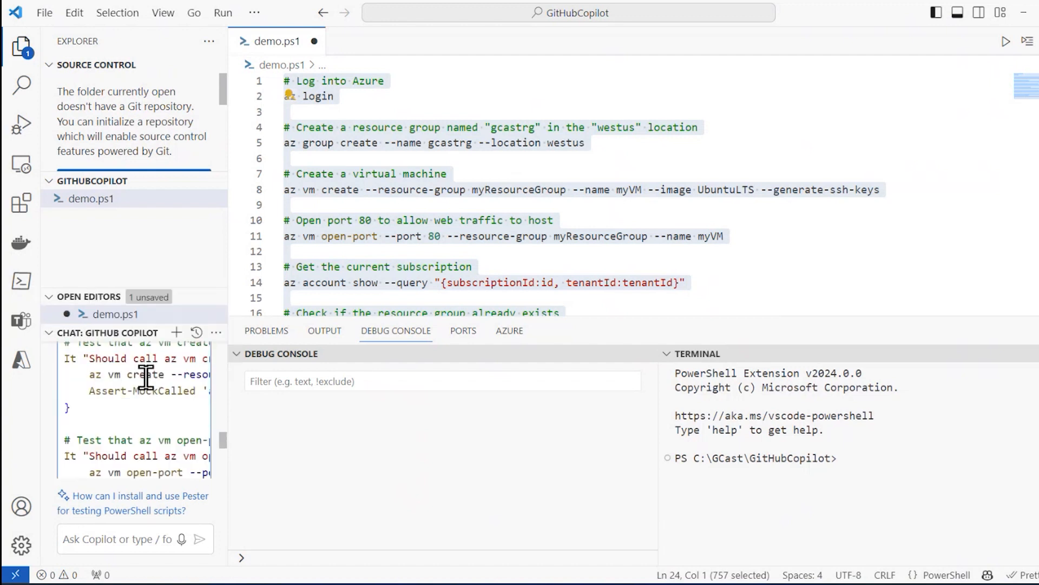
pyautogui.scroll(-3)
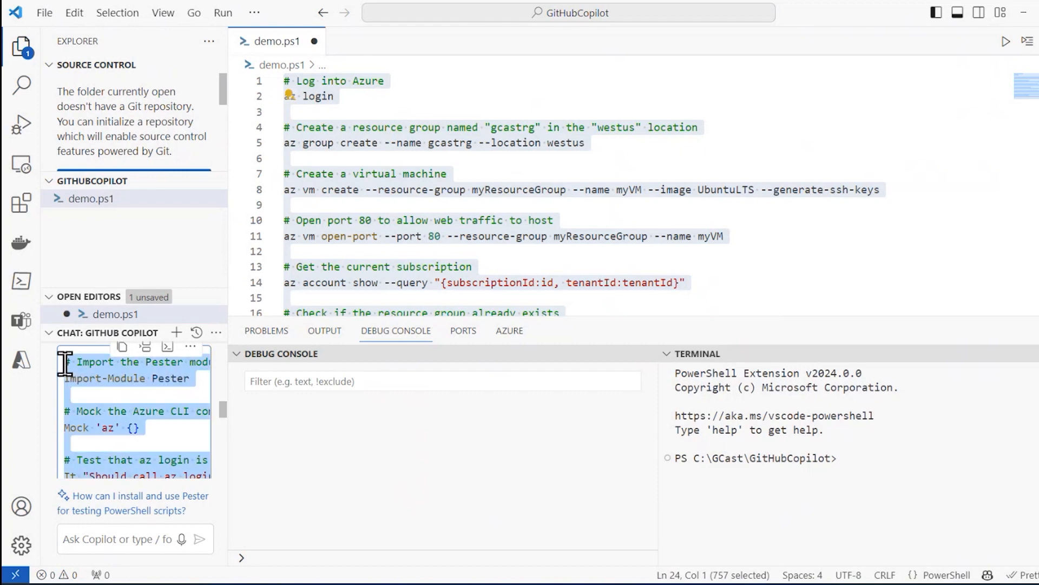
pyautogui.moveTo(132, 378)
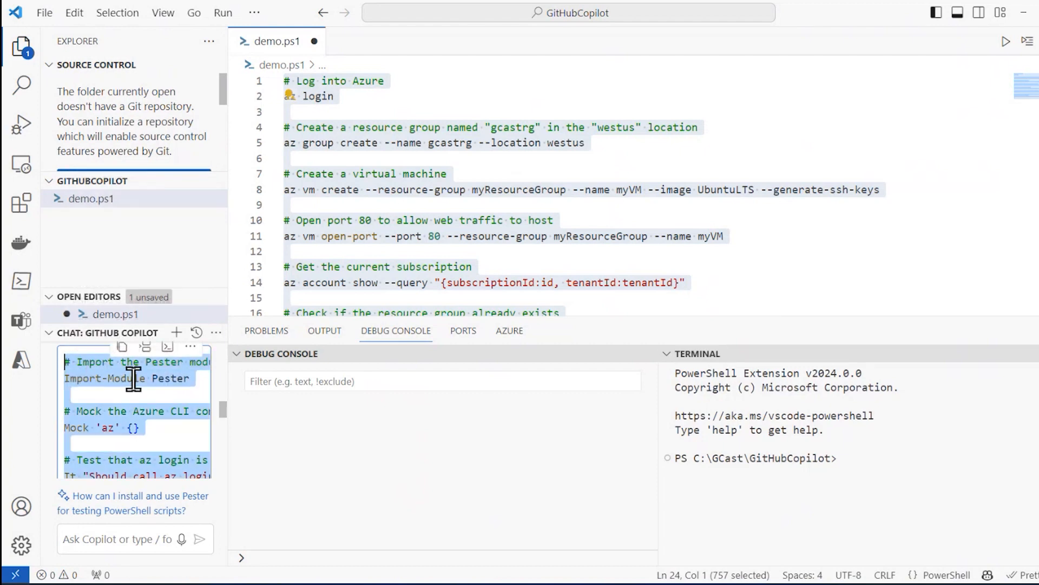
pyautogui.scroll(-3)
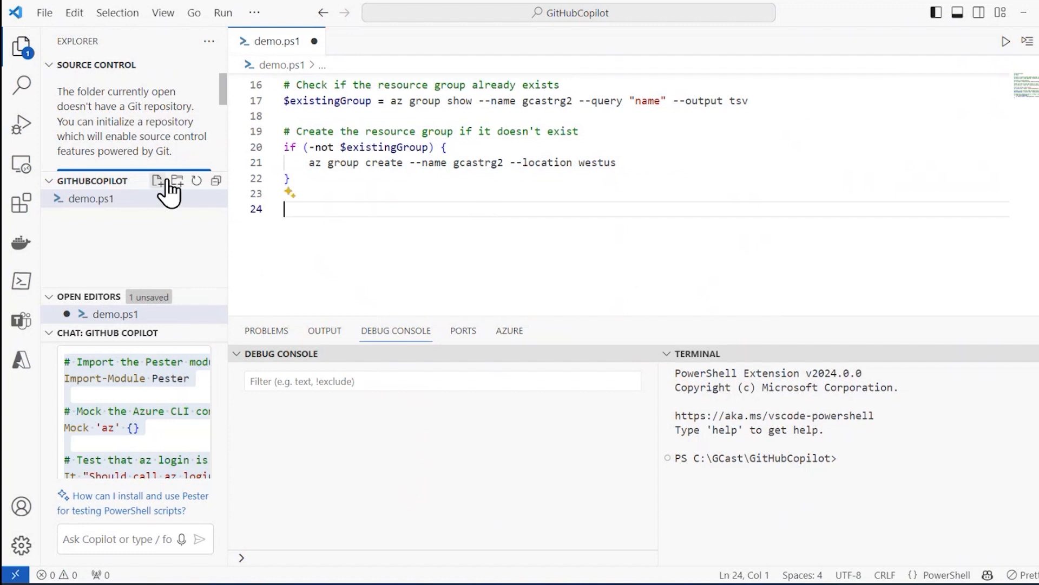
# Step: Create demo-tests.ps1 holding the generated tests, ending with an empty line 36
pyautogui.click(157, 180)
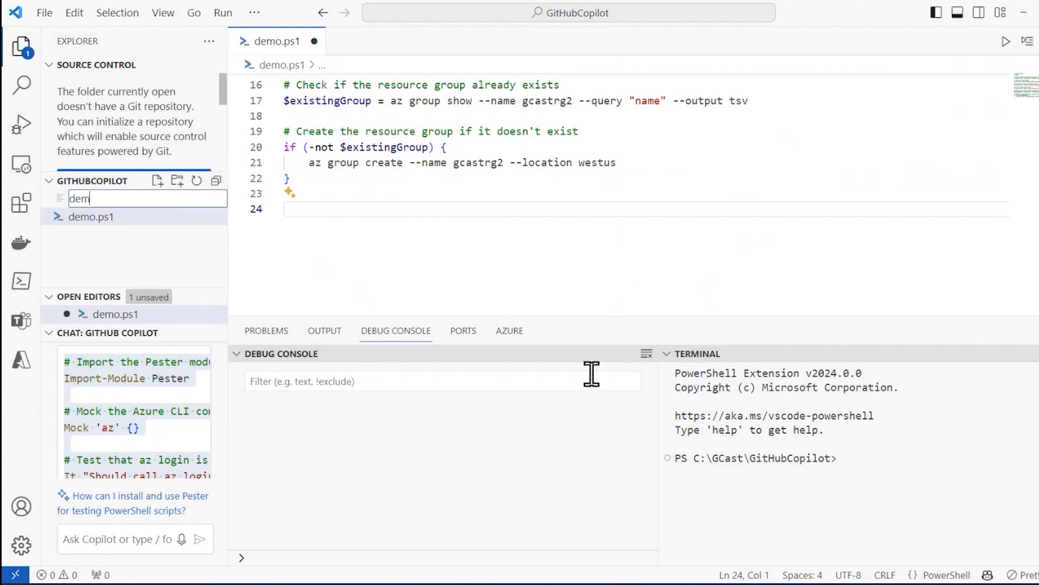
pyautogui.write('o')
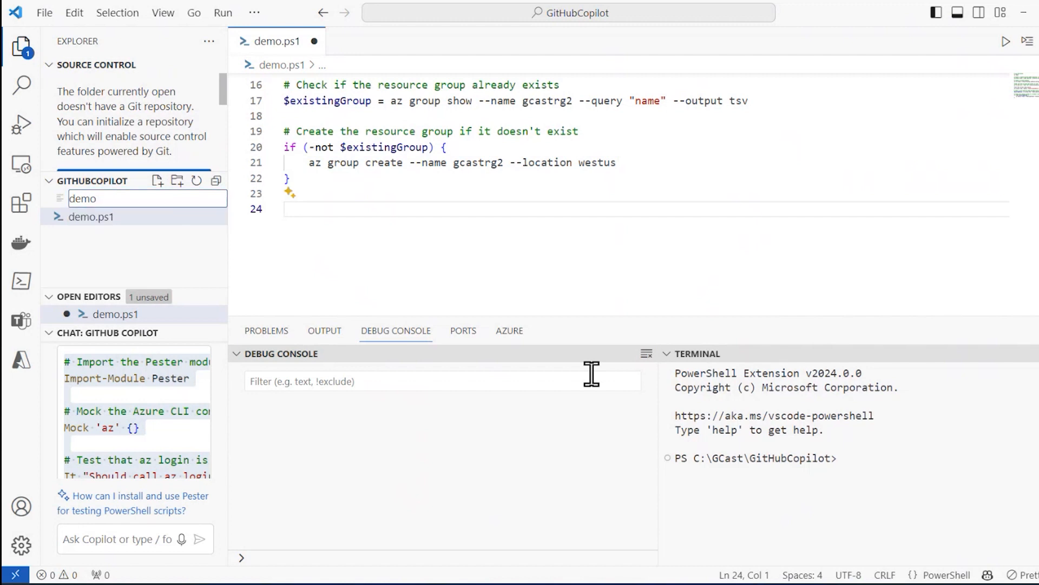
pyautogui.write('-tests')
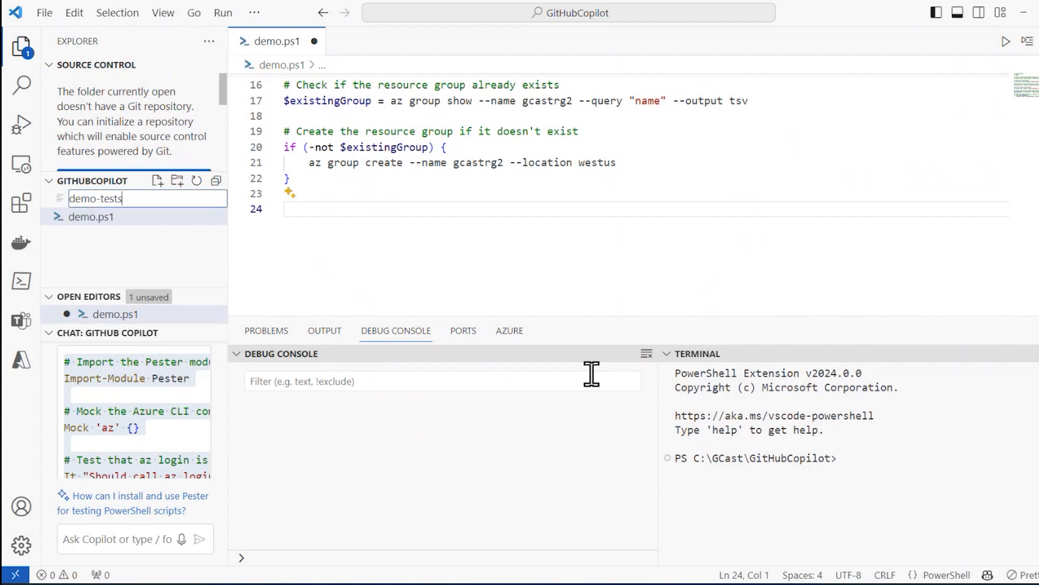
pyautogui.press('Enter')
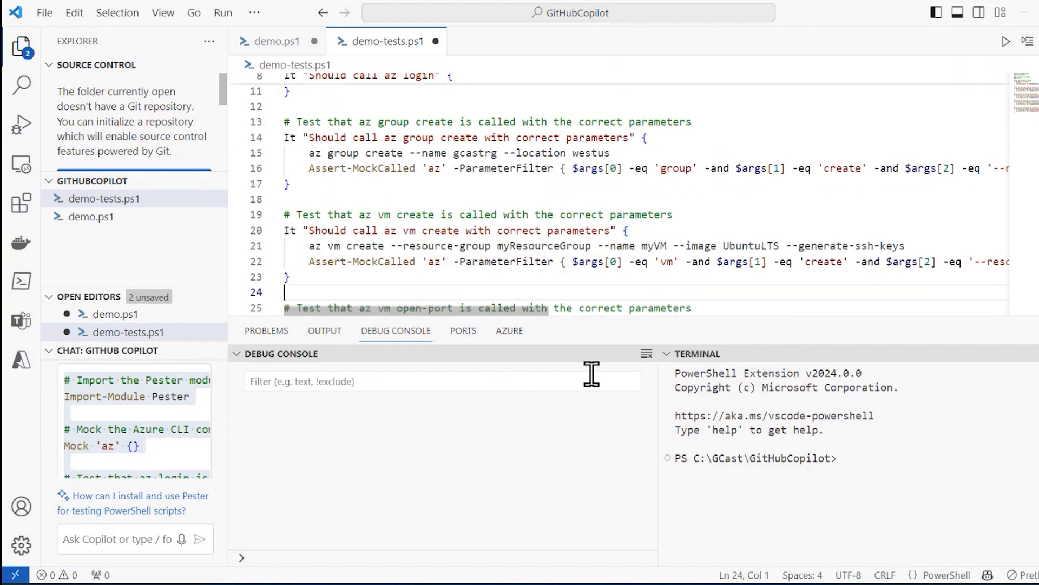
pyautogui.scroll(-3)
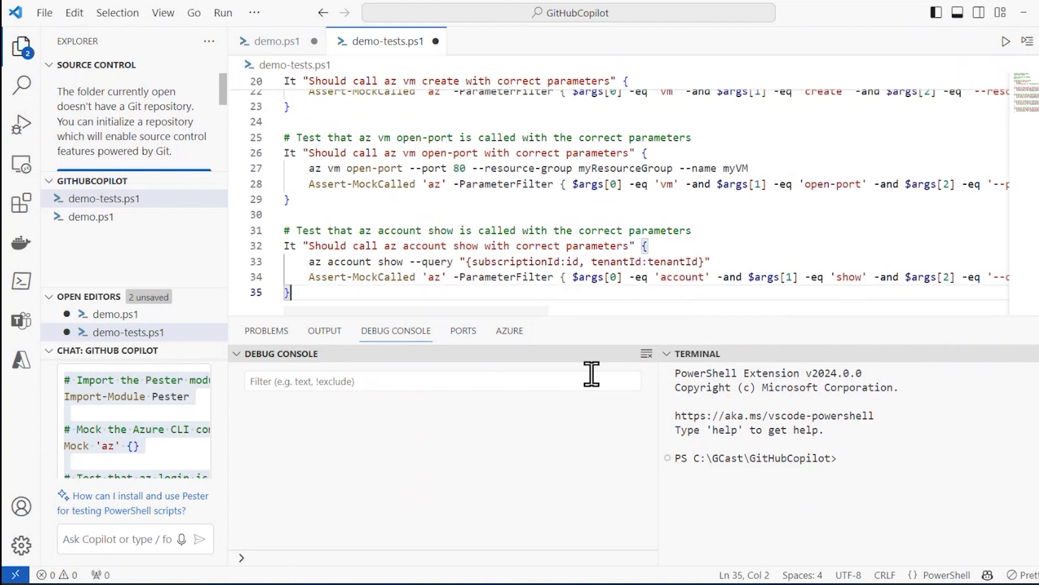
pyautogui.press('Enter')
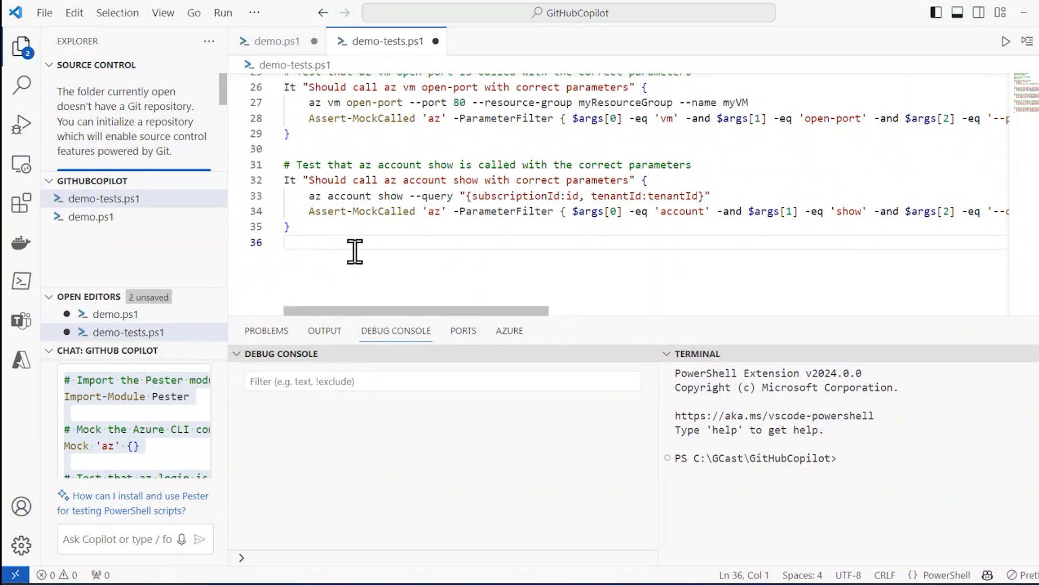
# Step: Open demo.ps1 and read Copilot's command-by-command explanation of the Azure CLI script
pyautogui.rightClick(355, 251)
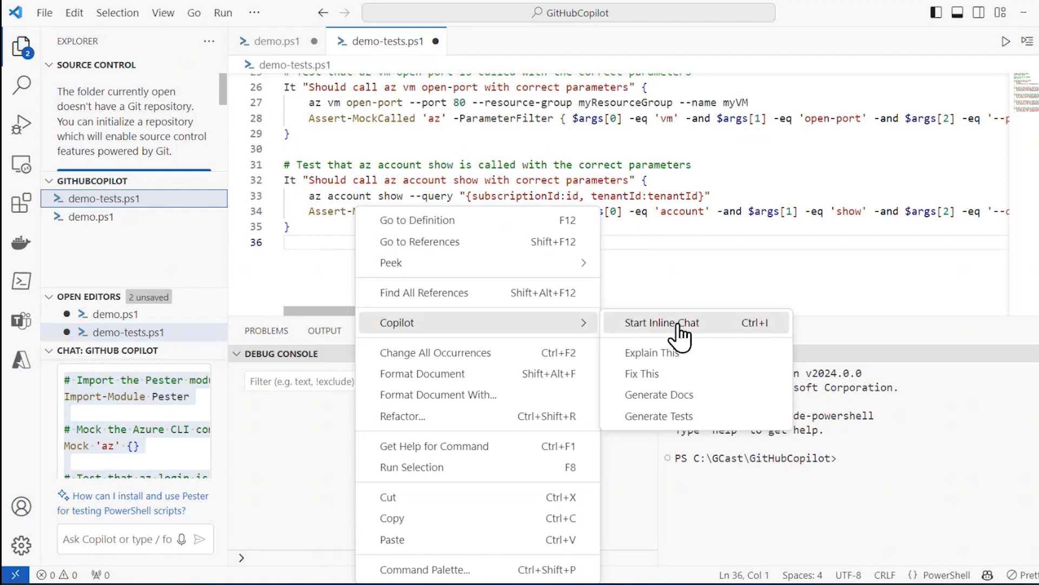
pyautogui.moveTo(670, 394)
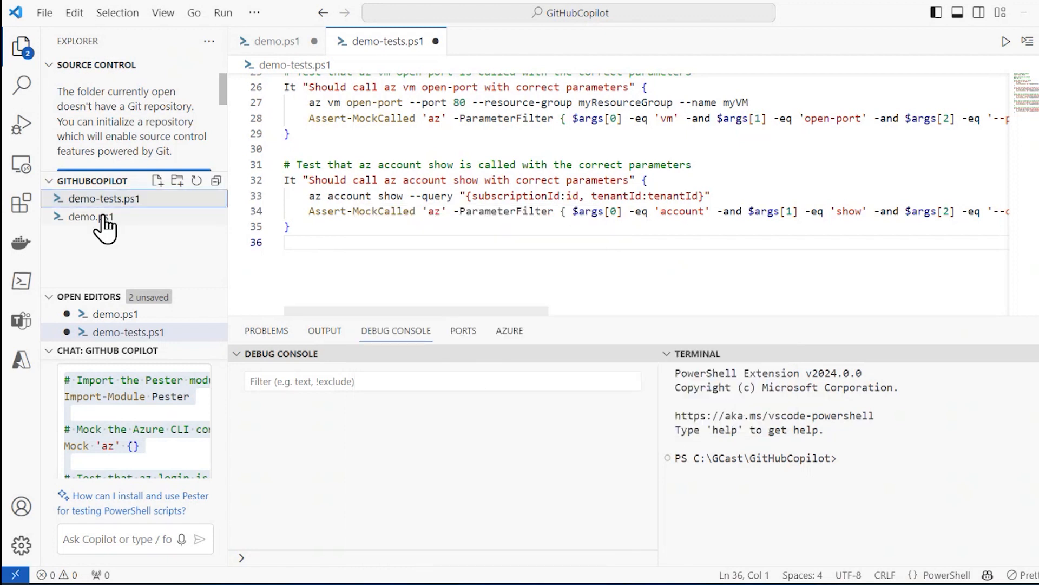
pyautogui.click(91, 216)
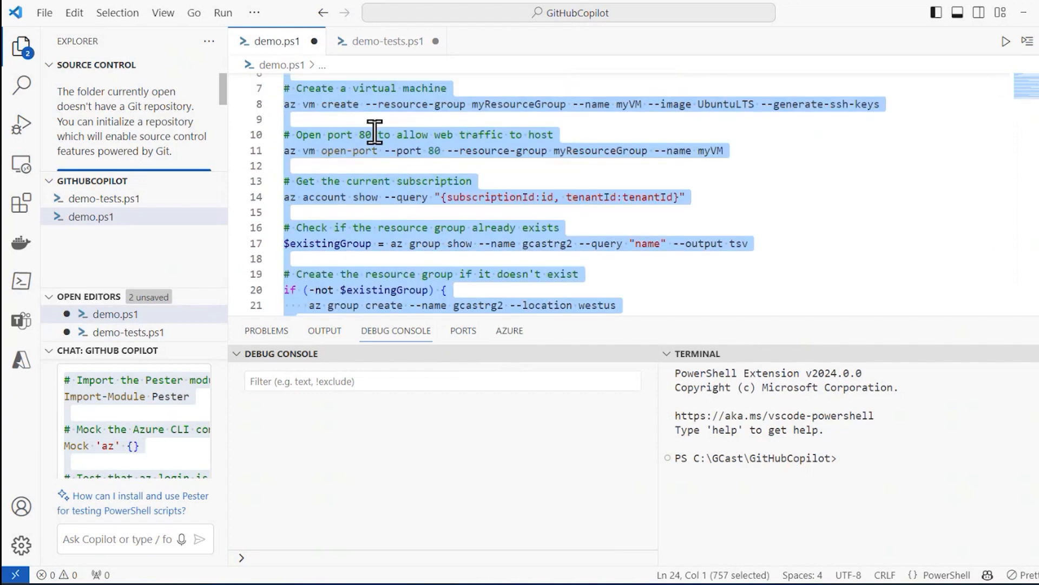
pyautogui.rightClick(325, 96)
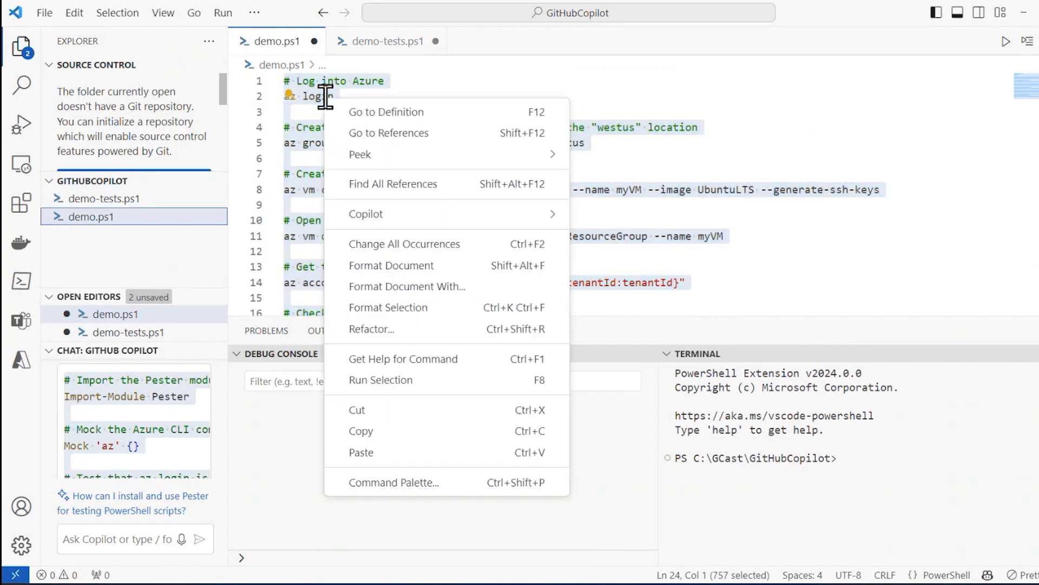
pyautogui.moveTo(366, 213)
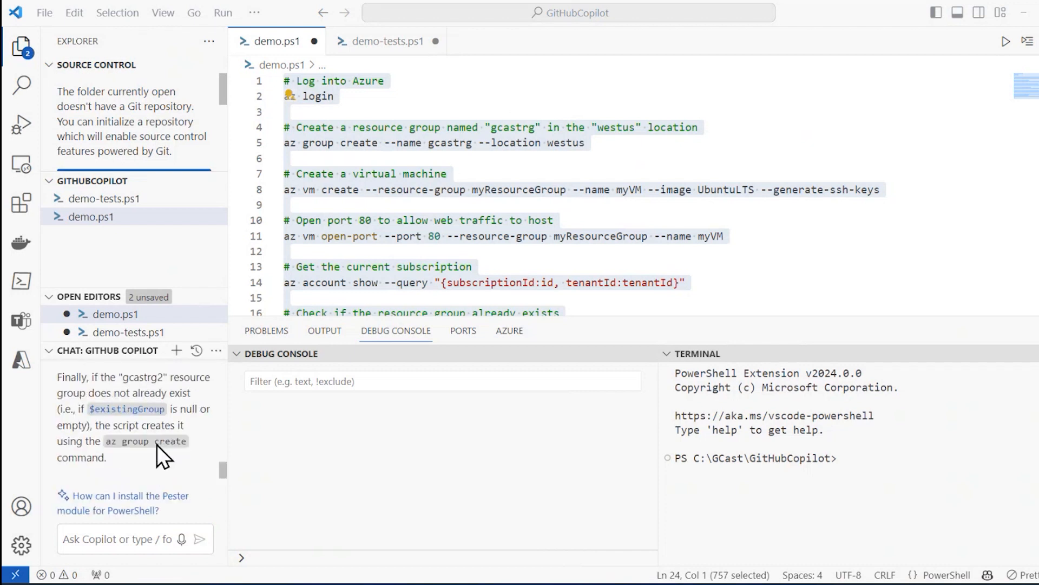
pyautogui.scroll(-3)
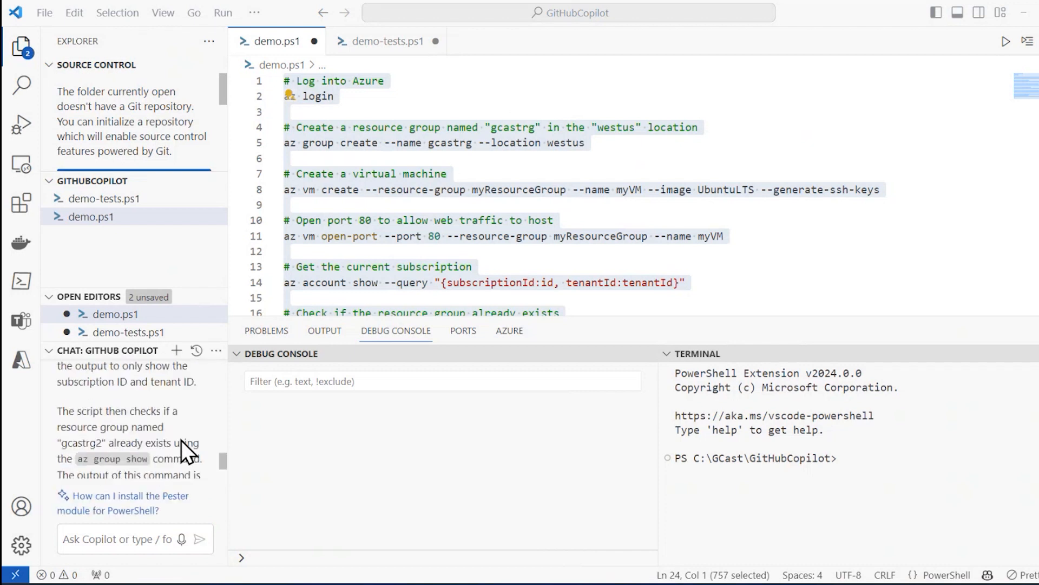
pyautogui.scroll(-3)
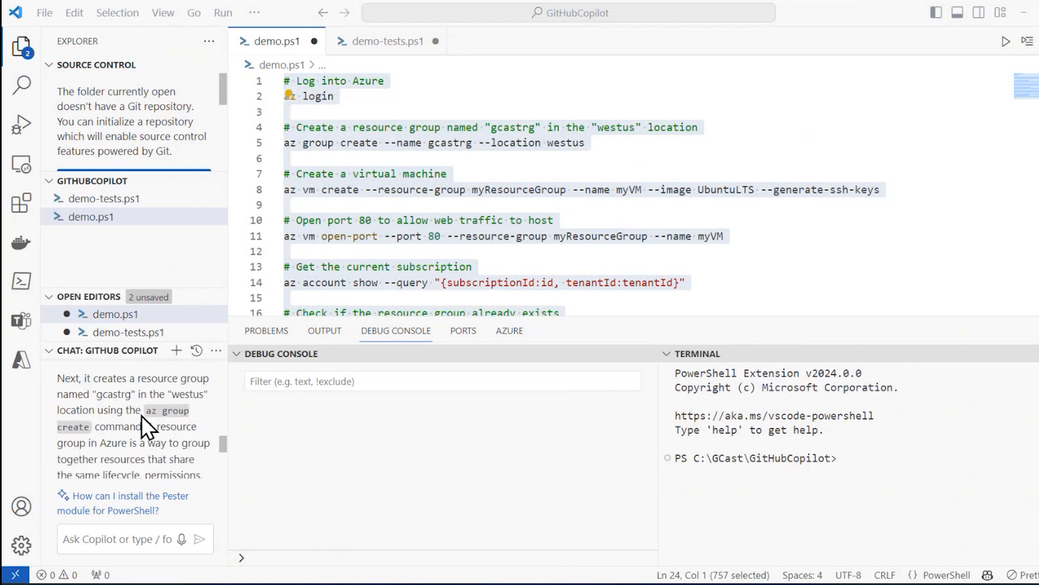
pyautogui.moveTo(196, 454)
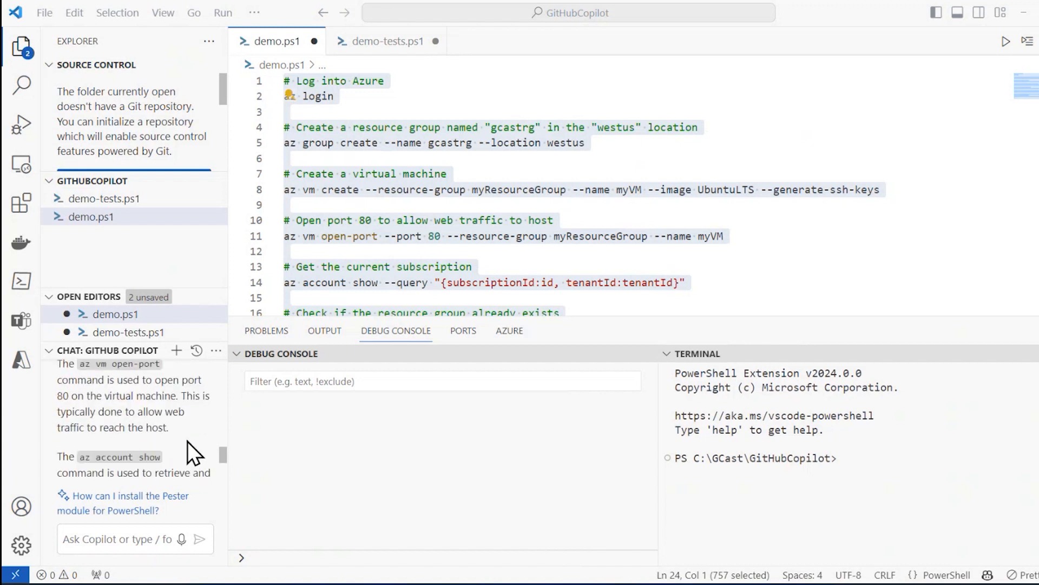
pyautogui.scroll(-3)
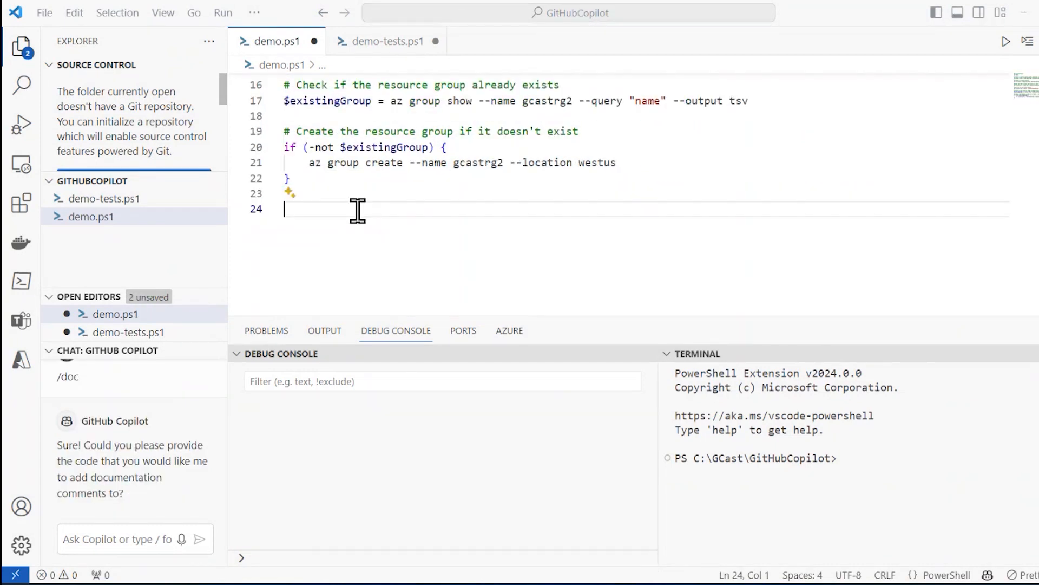
pyautogui.rightClick(358, 210)
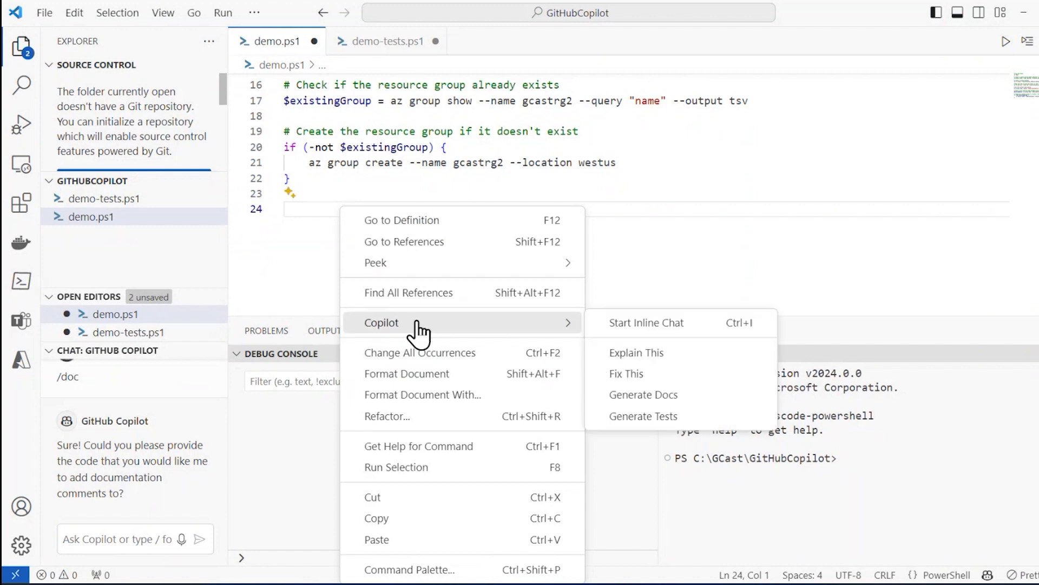
pyautogui.moveTo(643, 415)
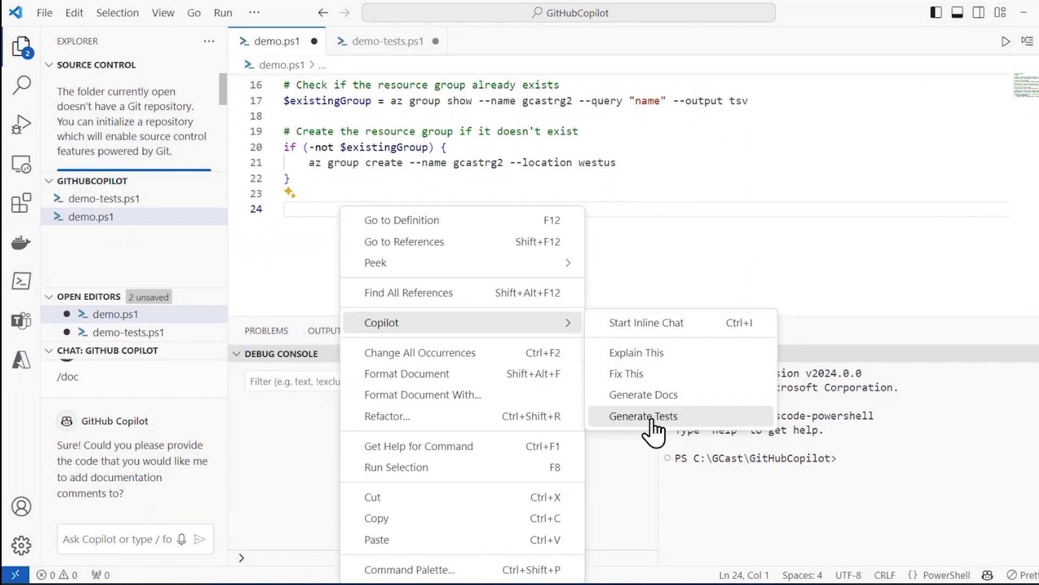
pyautogui.moveTo(673, 435)
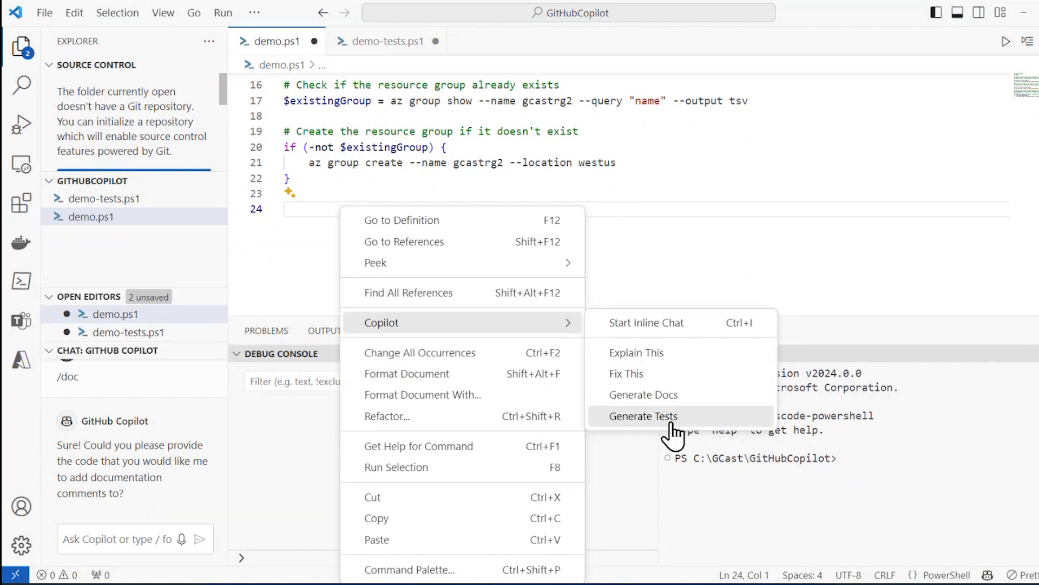
pyautogui.moveTo(663, 333)
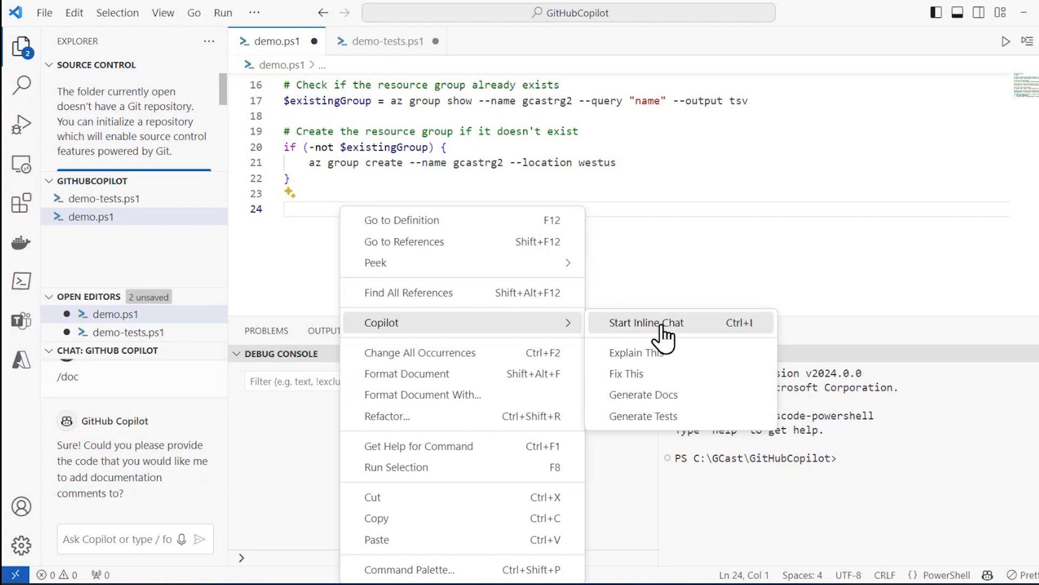
pyautogui.click(647, 323)
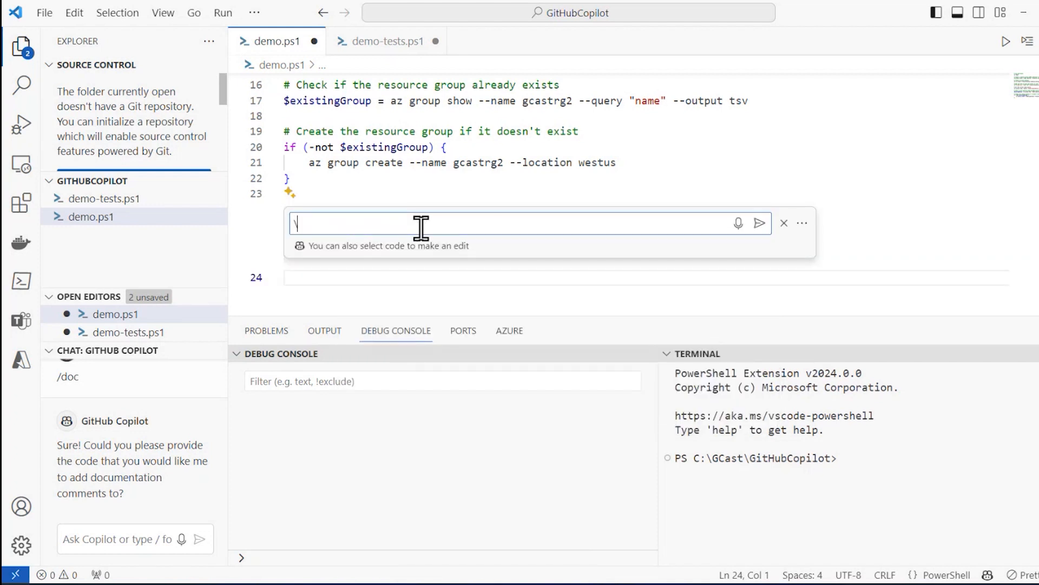
pyautogui.write('/')
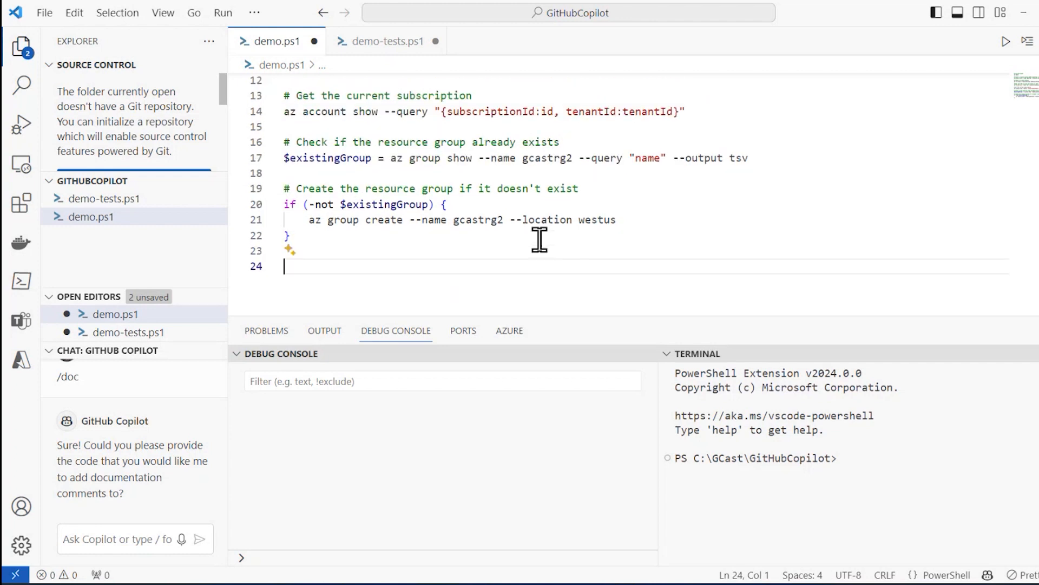
pyautogui.click(400, 220)
pyautogui.write('t')
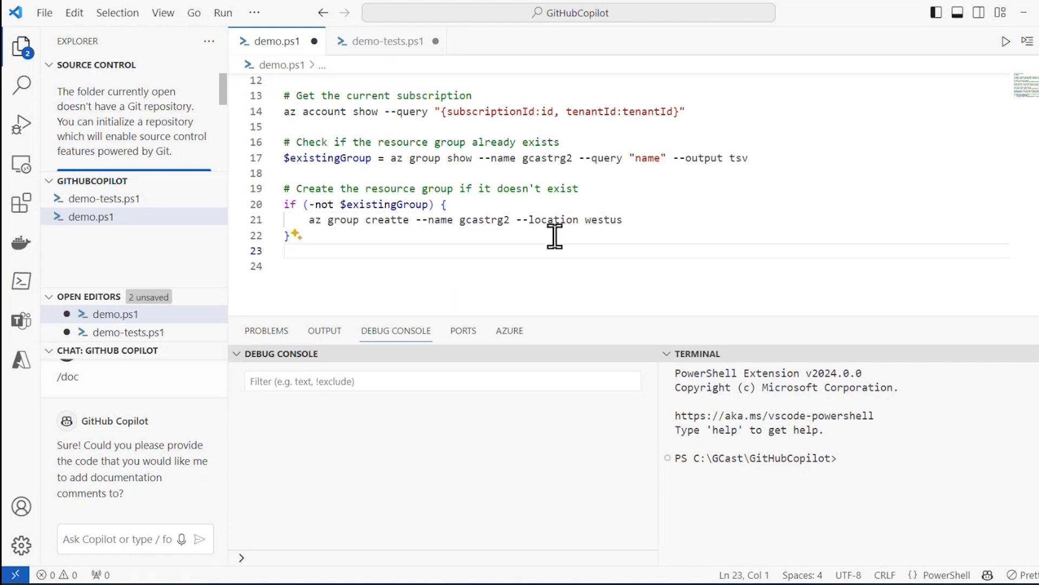
pyautogui.moveTo(285, 204); pyautogui.dragTo(299, 235)
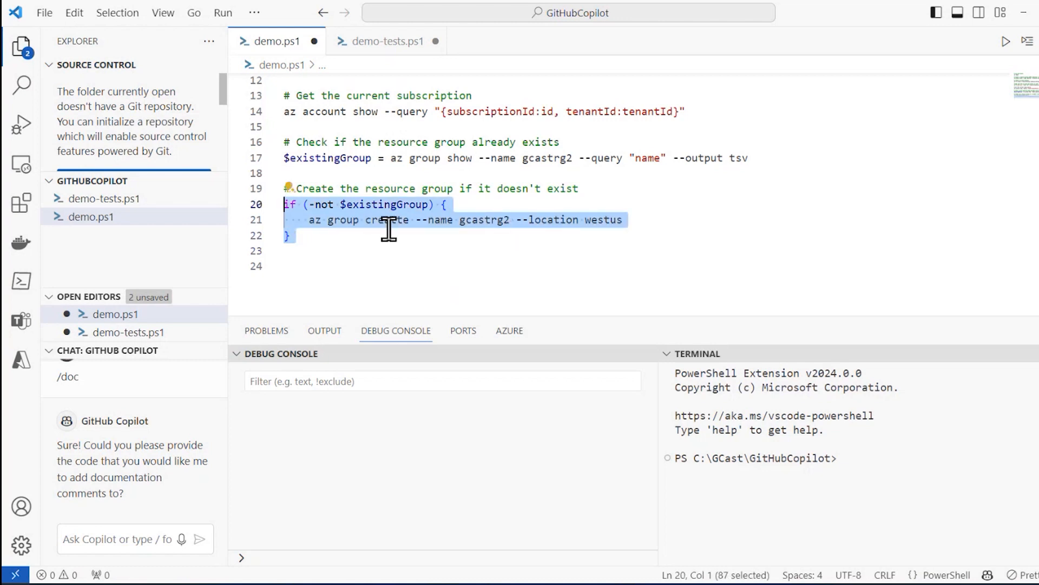
pyautogui.rightClick(389, 229)
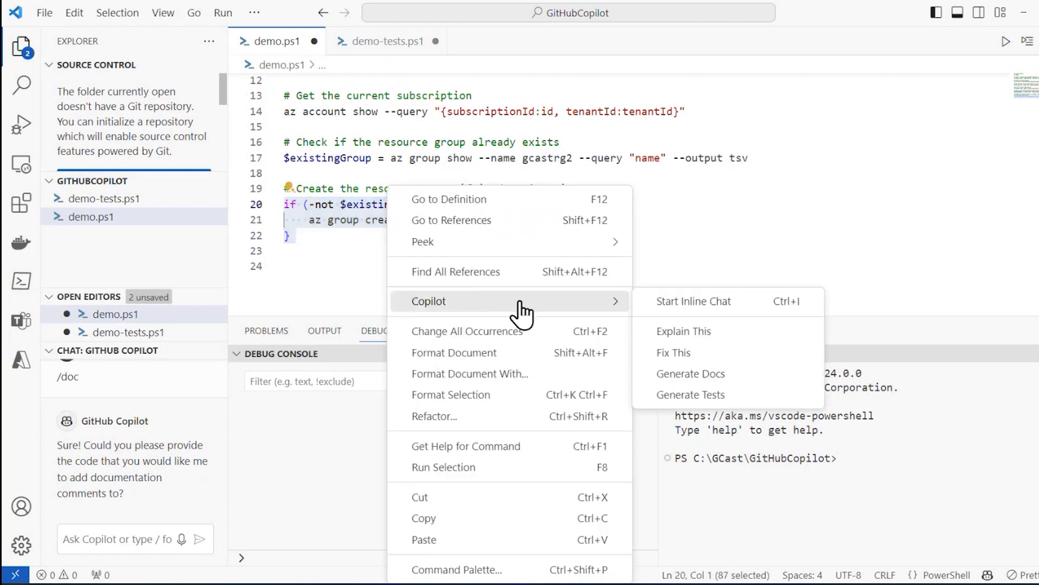
pyautogui.click(673, 352)
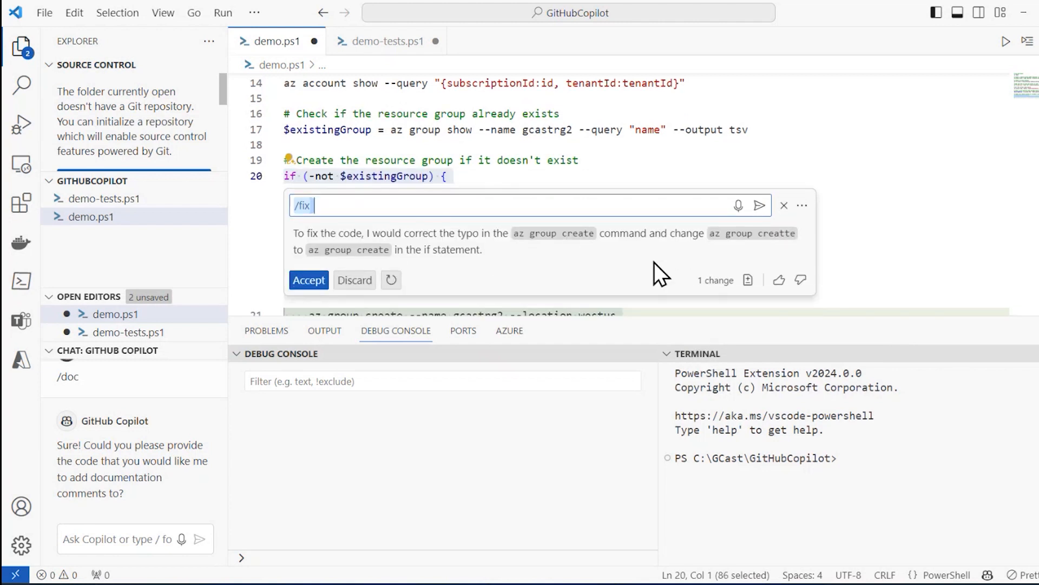
pyautogui.scroll(-3)
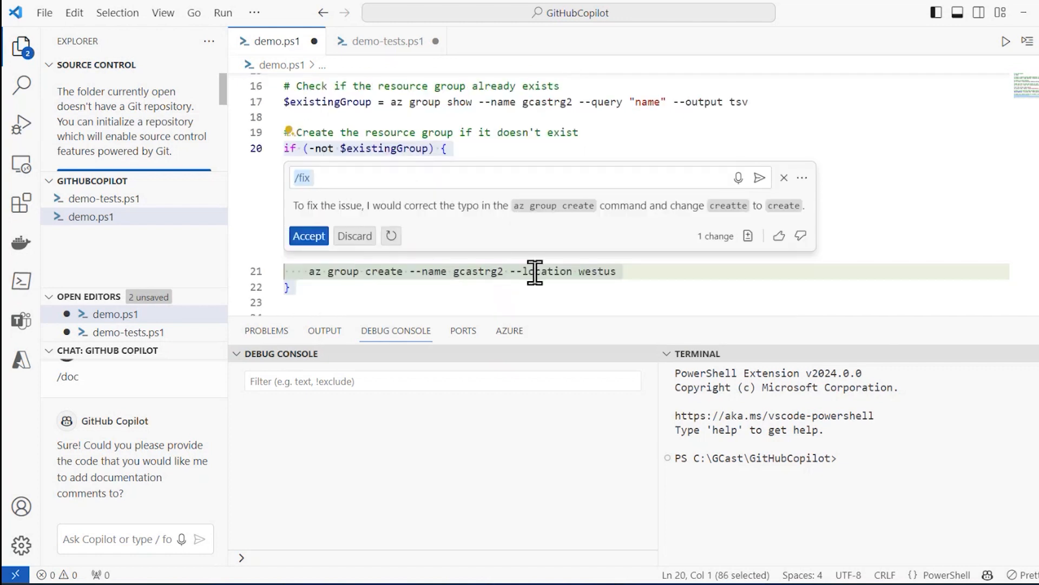
pyautogui.click(308, 236)
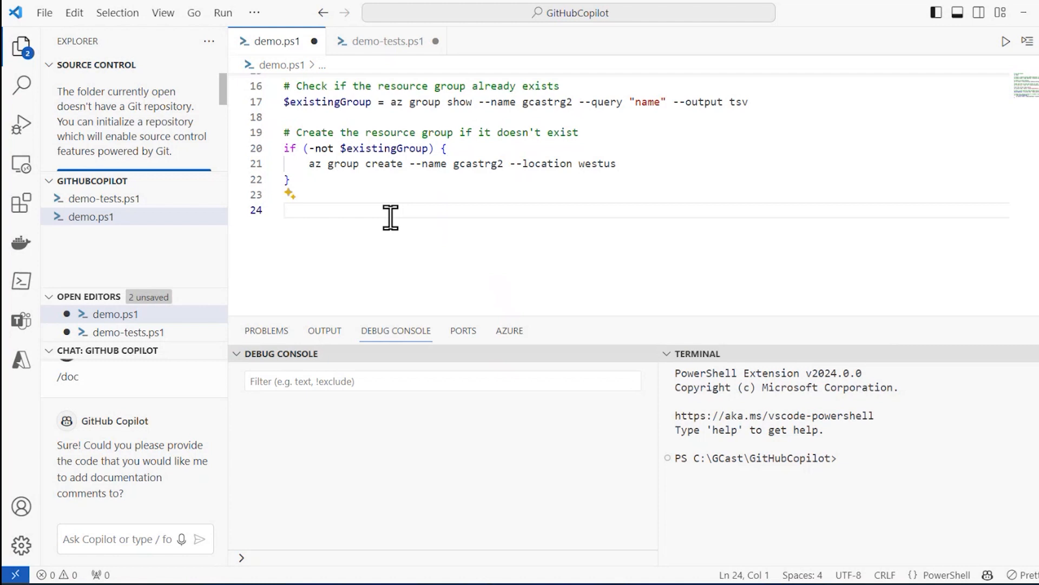
pyautogui.click(284, 210)
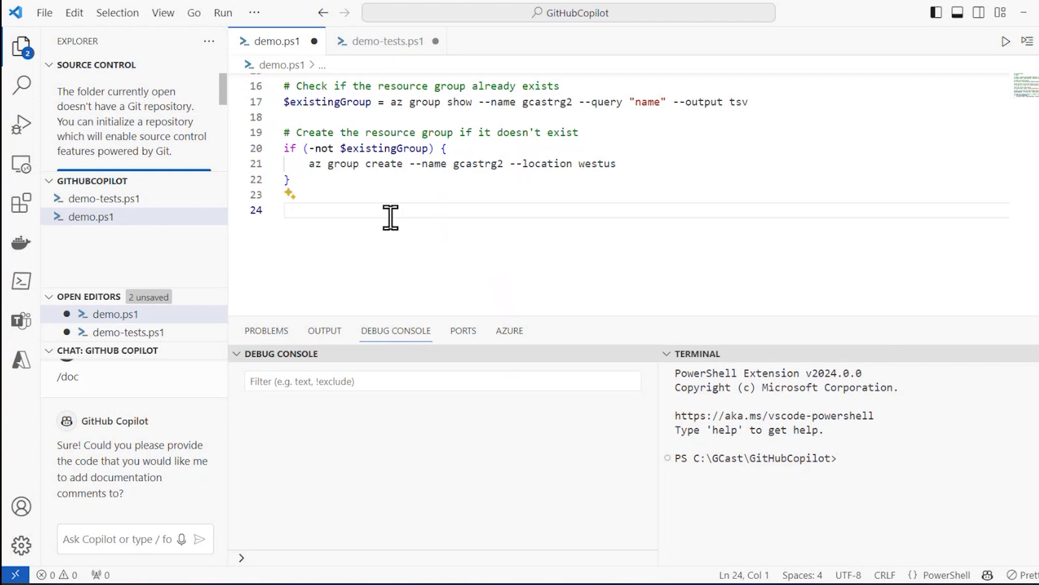
pyautogui.click(285, 210)
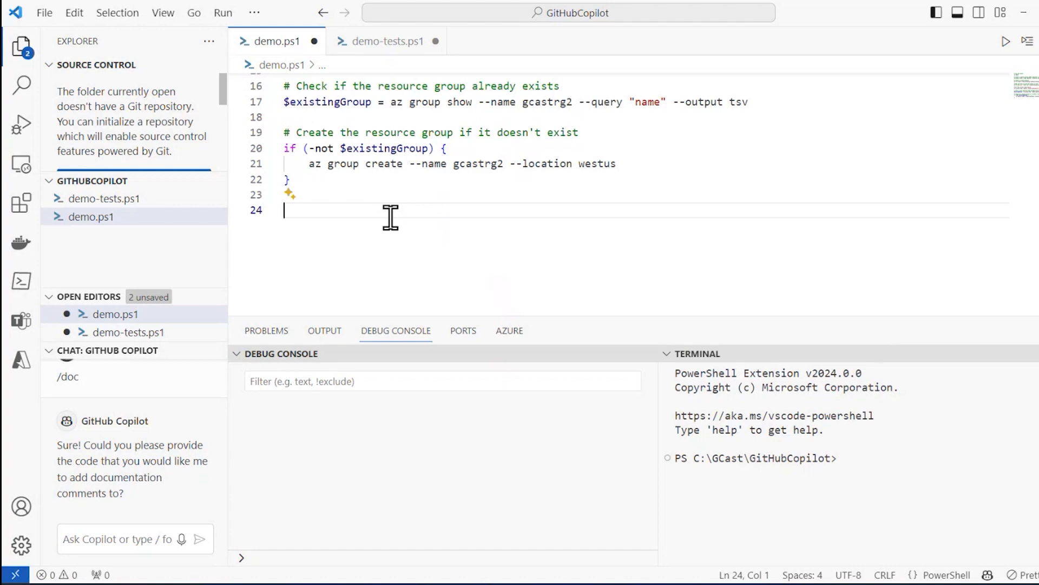